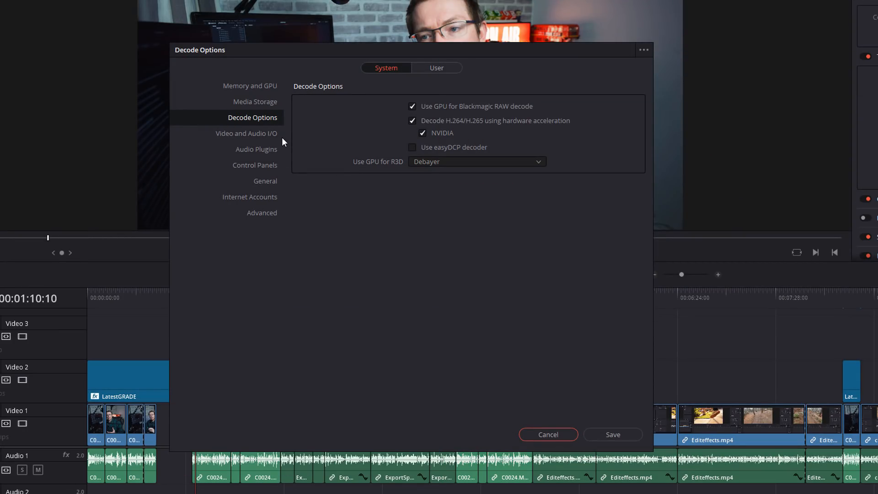
mouse_move(426, 128)
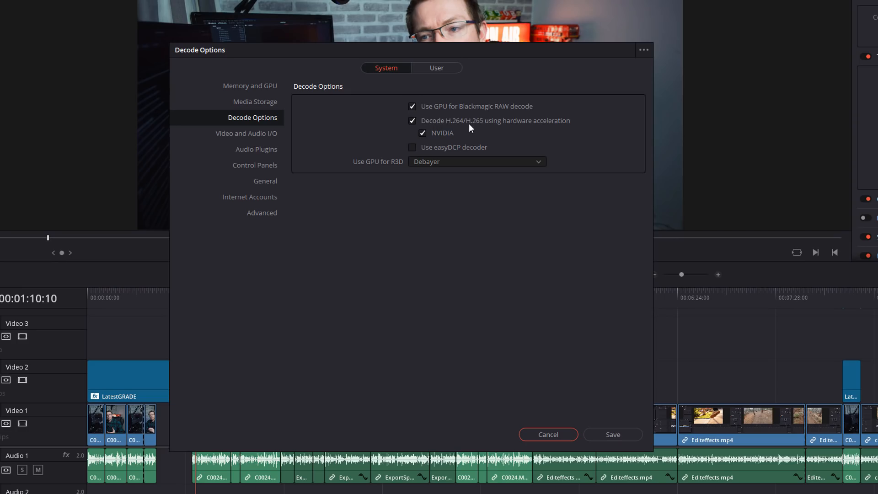
mouse_move(571, 127)
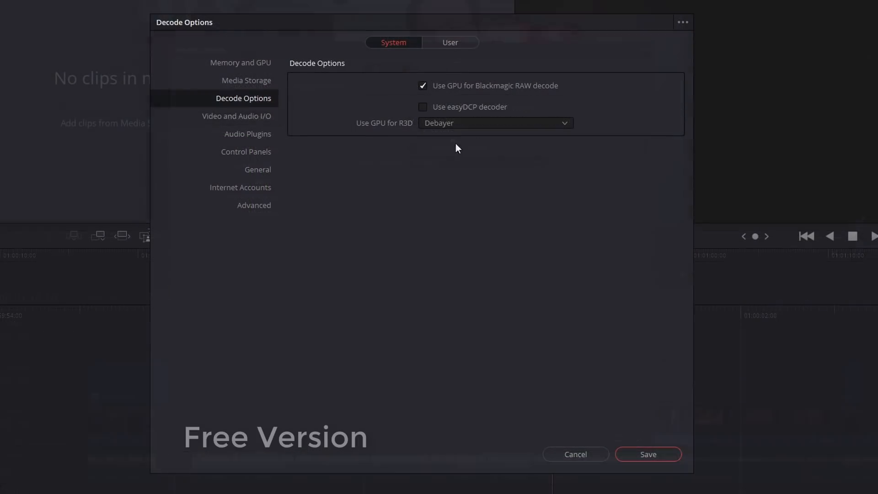
mouse_move(522, 115)
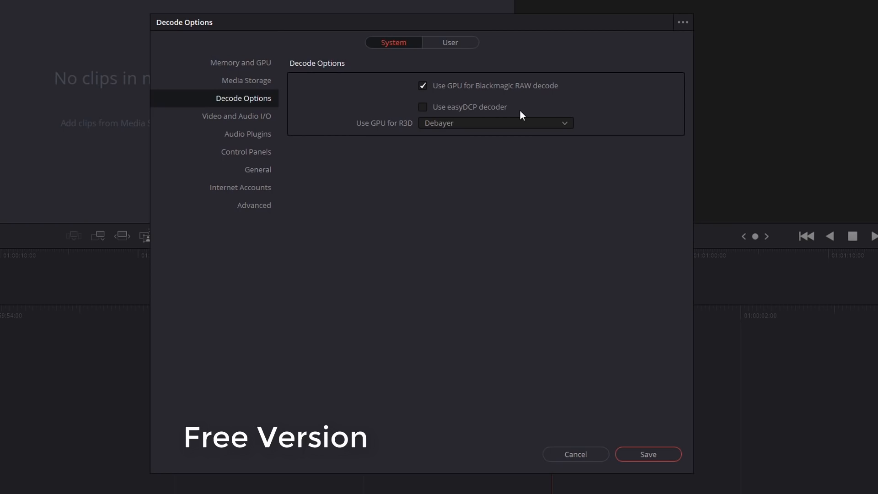
Dismiss the Preferences window and return to the Edit page timeline.
click(649, 453)
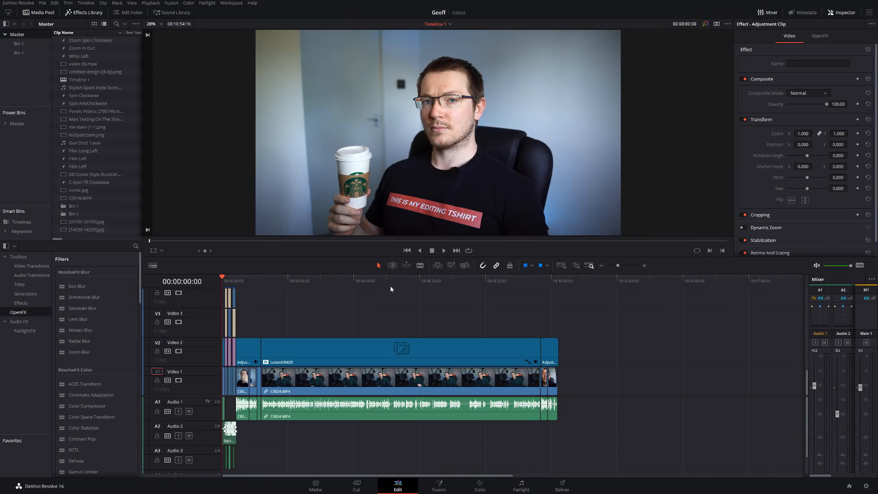
mouse_move(257, 284)
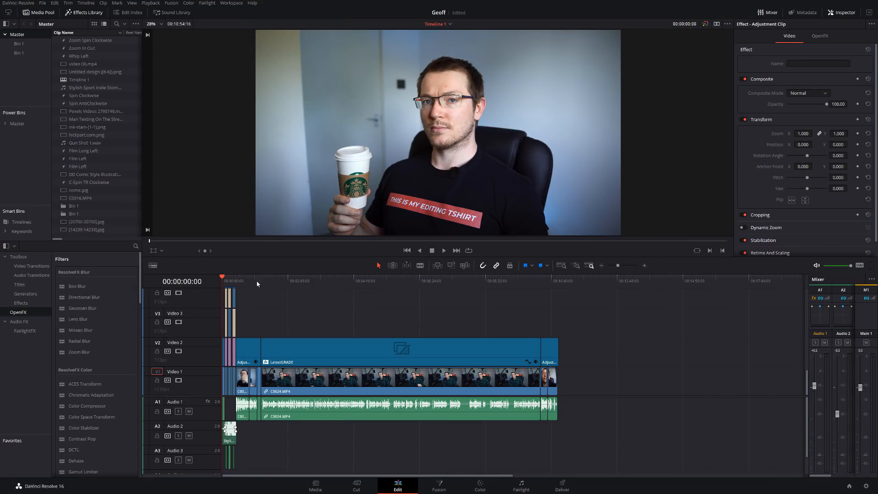
Play the timeline through the comic-style intro into the talking-head footage.
click(559, 281)
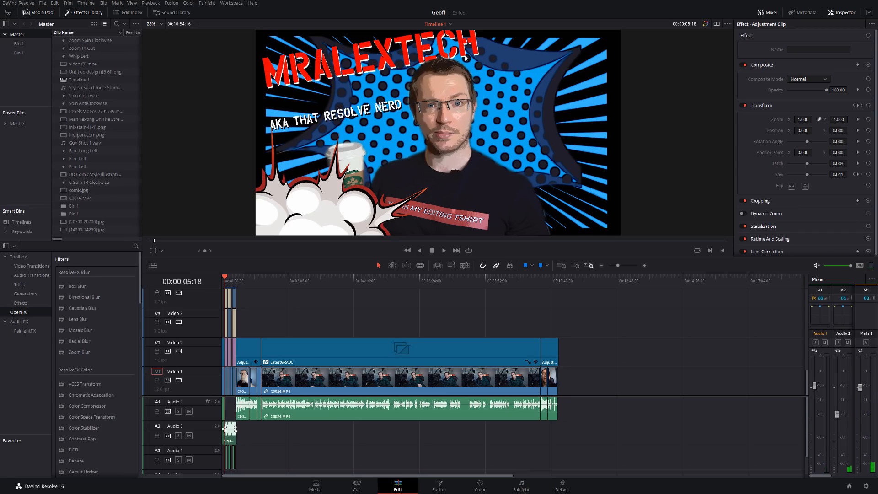
mouse_move(304, 225)
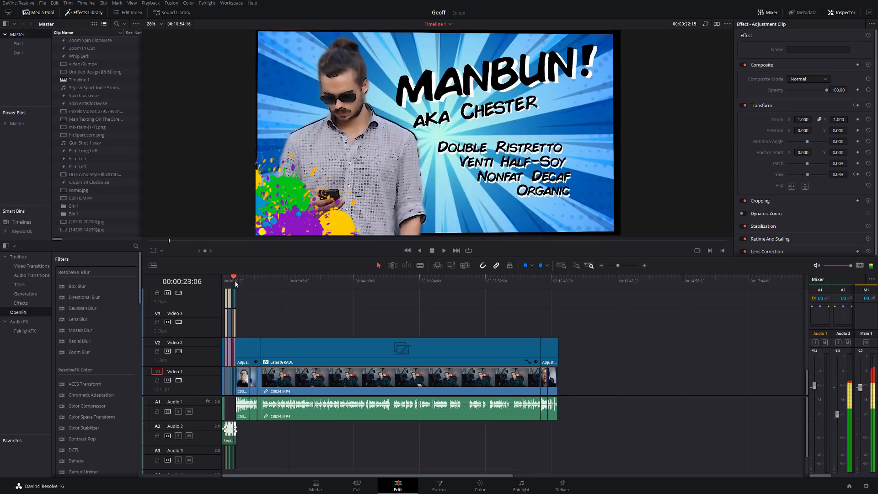
click(432, 249)
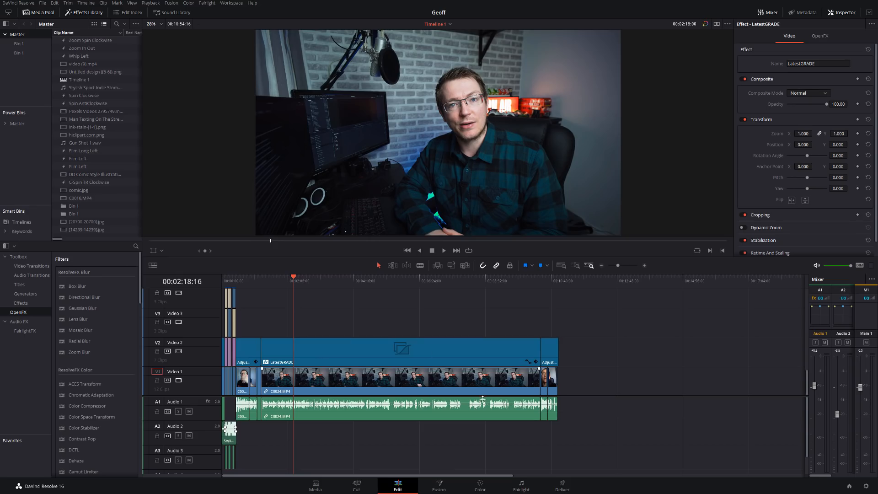
On the Deliver page, keep the Native encoder for the 3840x2160 H.264 MP4 render.
click(563, 486)
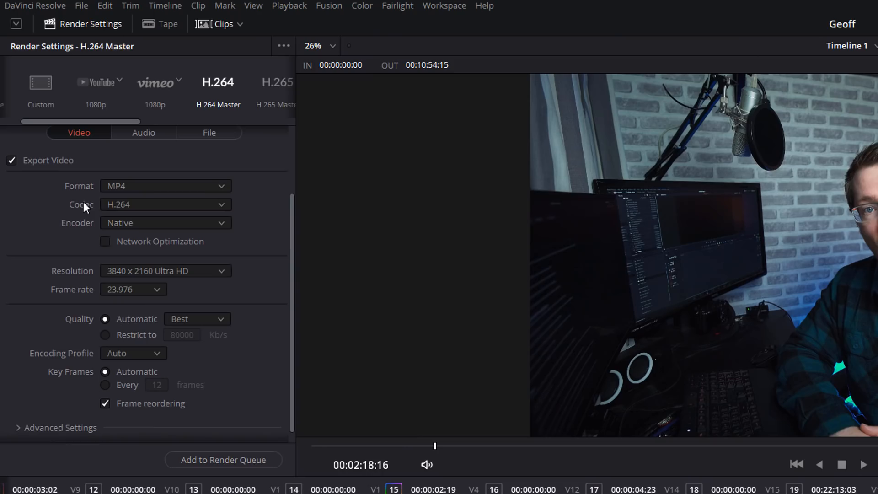
mouse_move(141, 234)
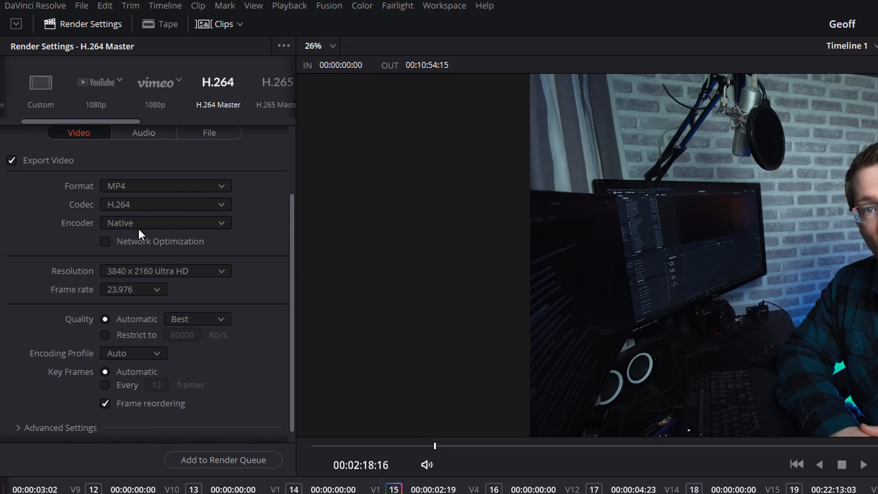
click(165, 222)
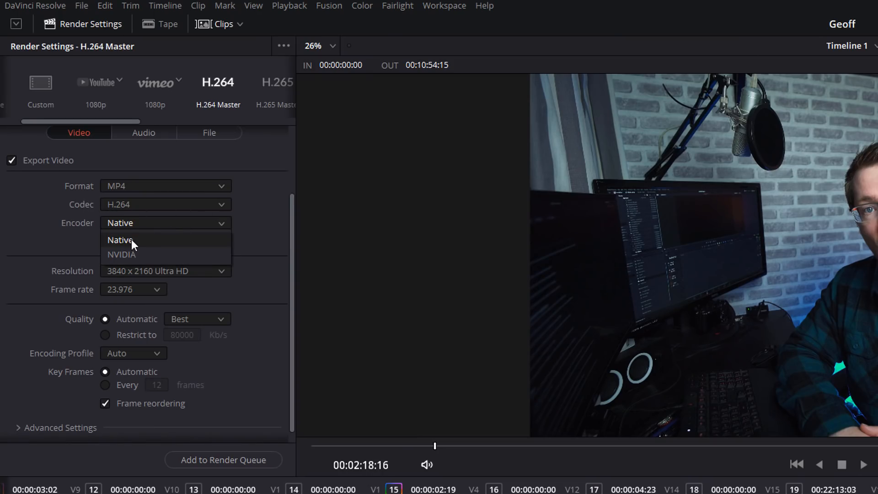
click(119, 240)
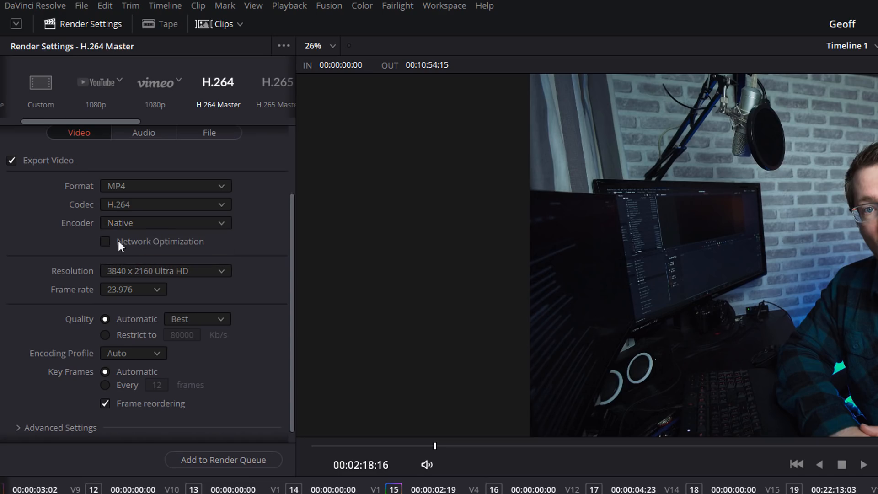
mouse_move(146, 294)
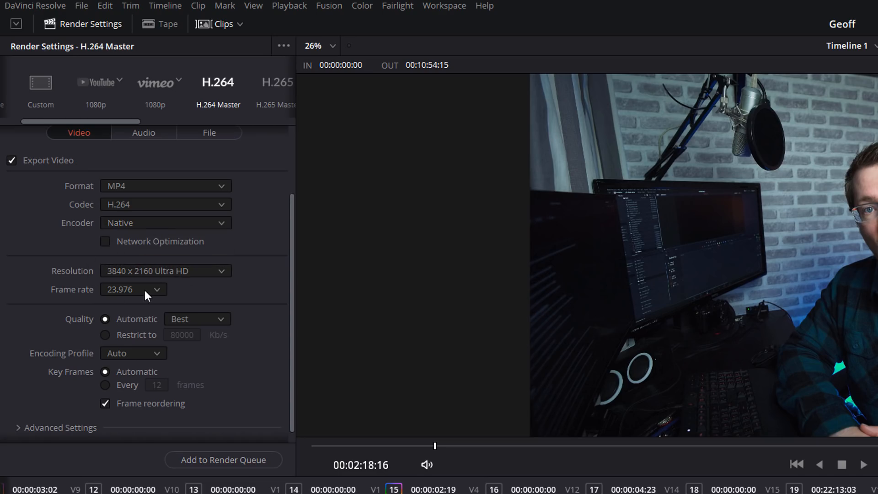
mouse_move(227, 322)
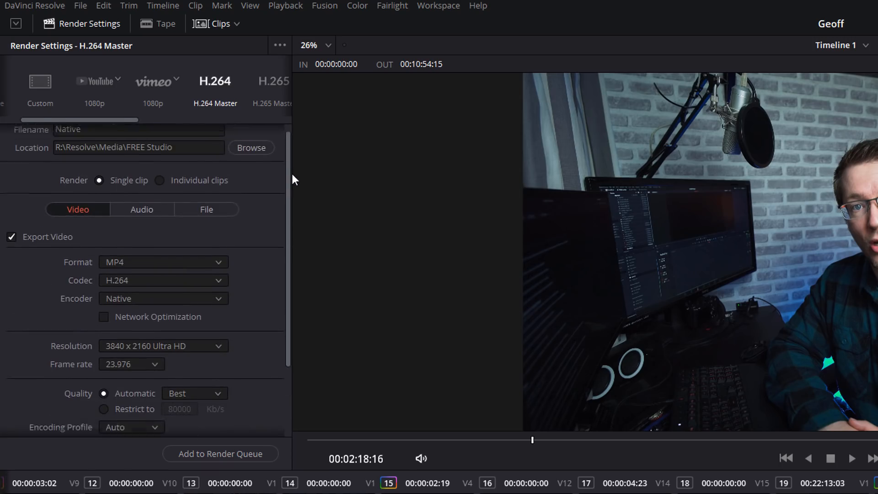
Name a second job 'Nvidia' on the NVIDIA encoder, queue it and start rendering both jobs.
text(Nvidia)
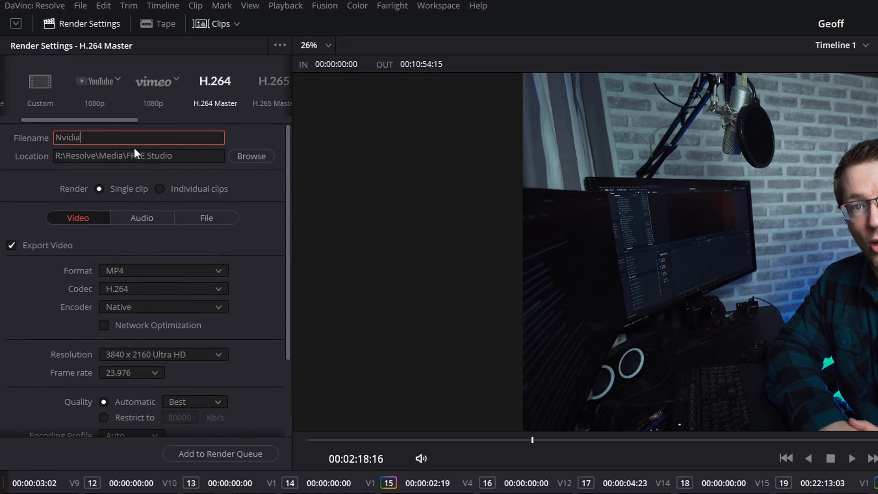
mouse_move(68, 313)
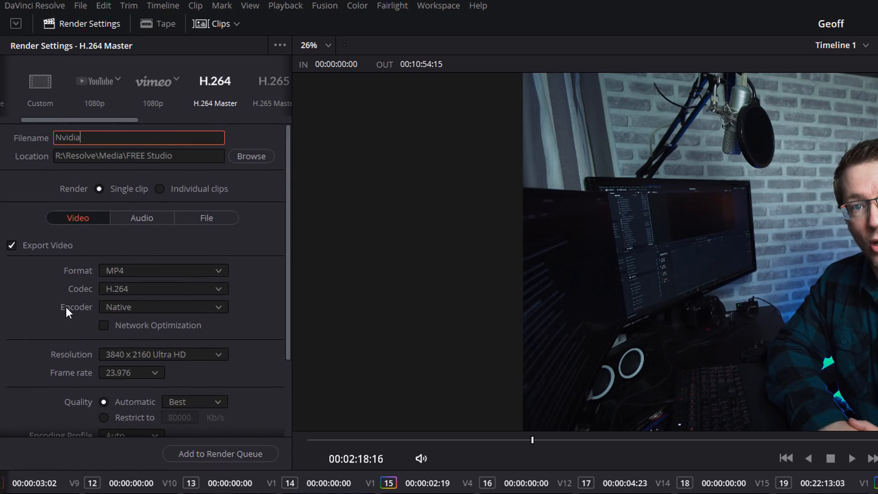
click(163, 308)
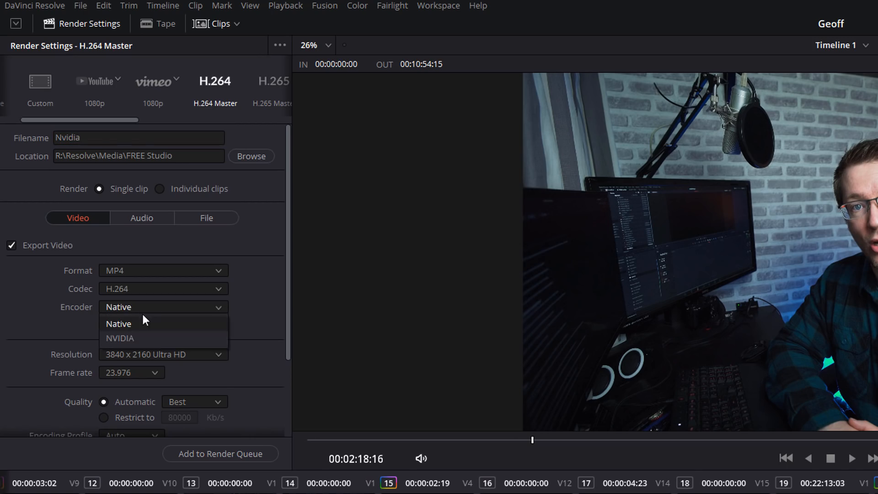
click(120, 339)
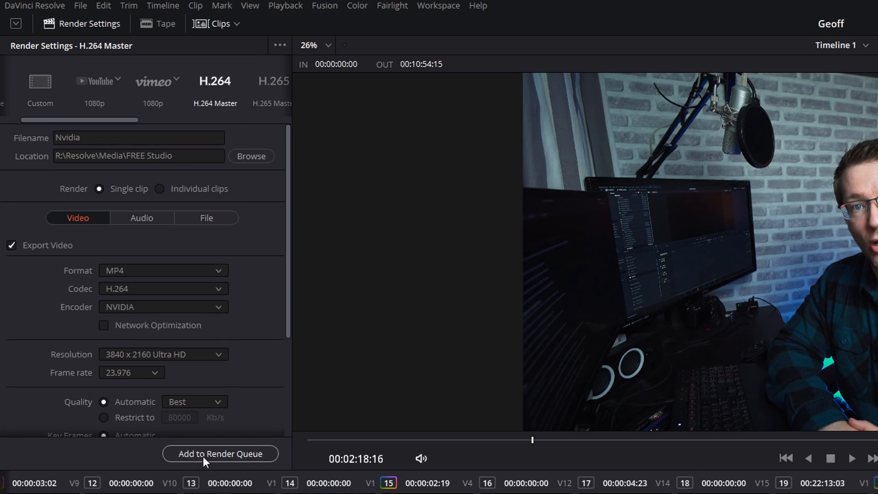
click(220, 453)
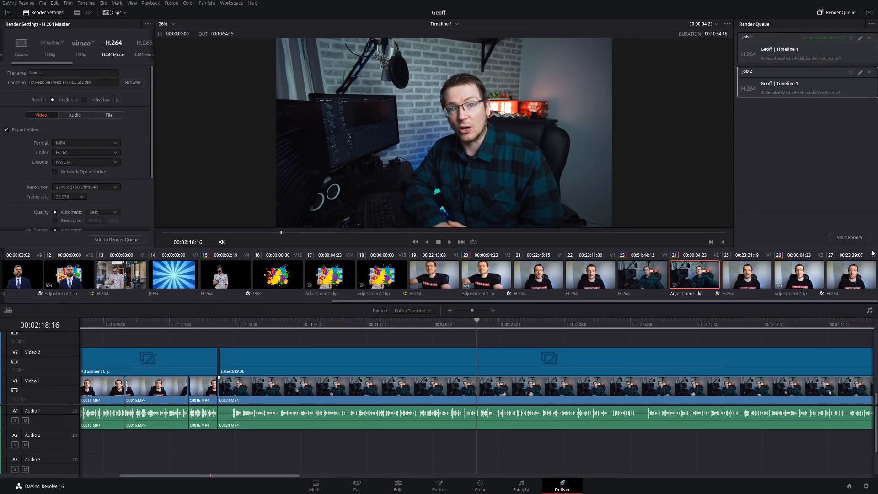
click(849, 237)
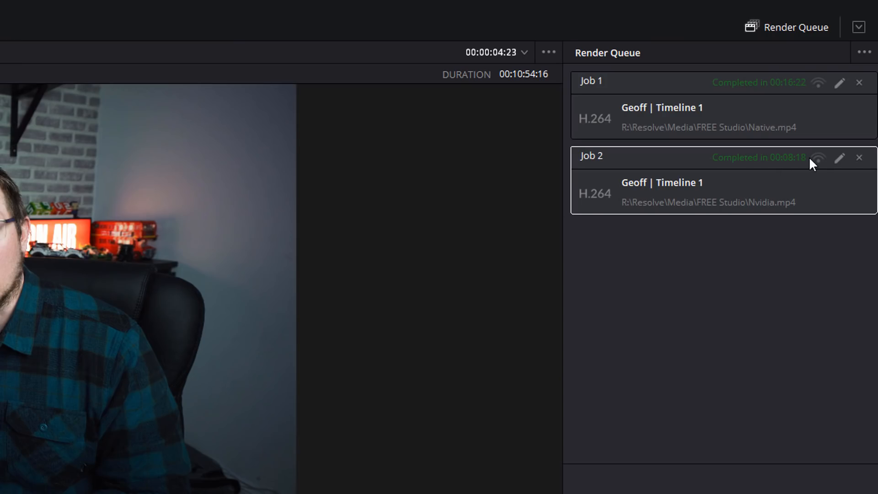
mouse_move(779, 104)
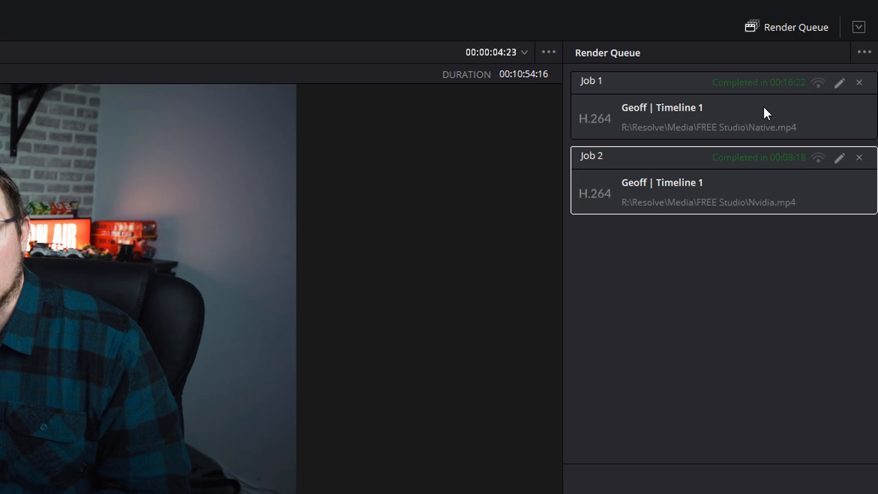
mouse_move(758, 132)
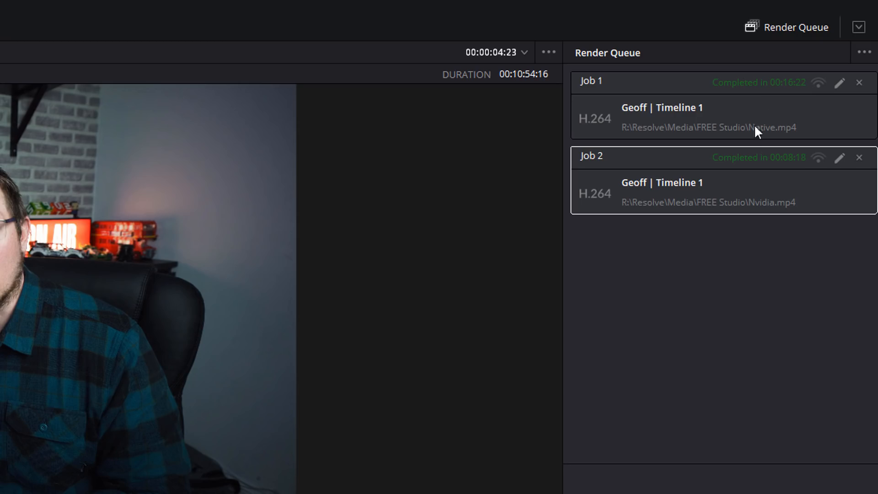
mouse_move(742, 147)
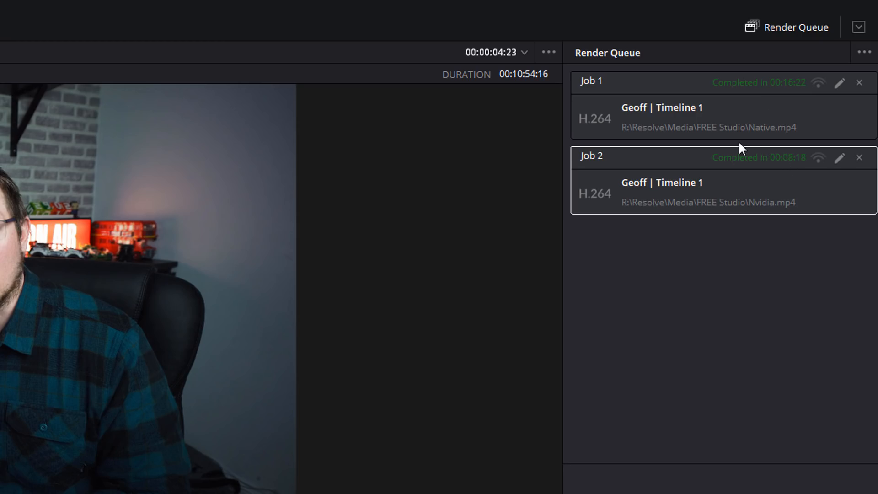
mouse_move(728, 147)
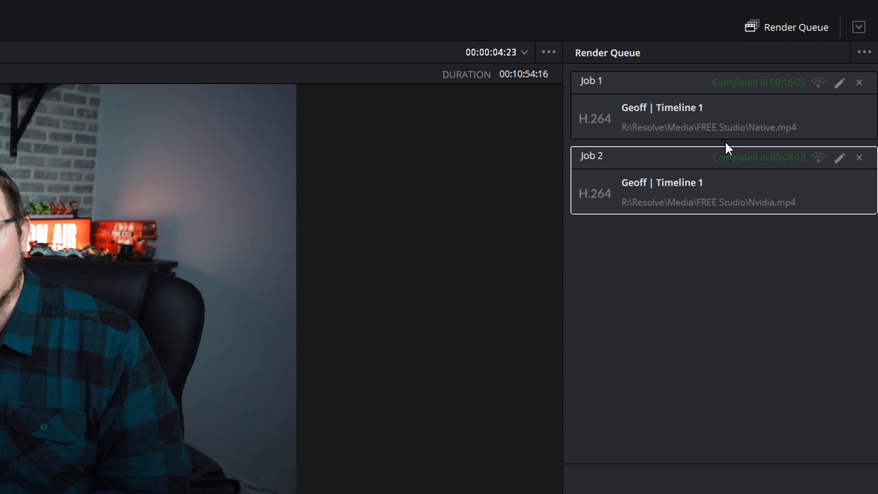
mouse_move(720, 162)
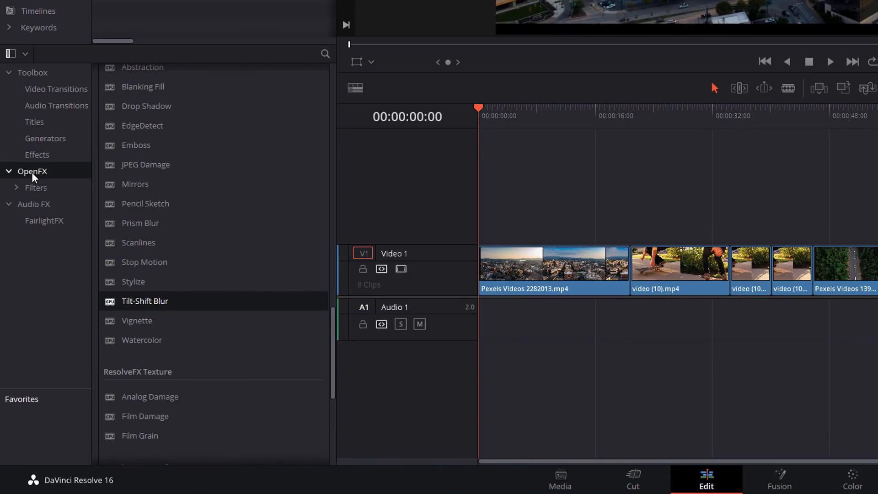
mouse_move(146, 307)
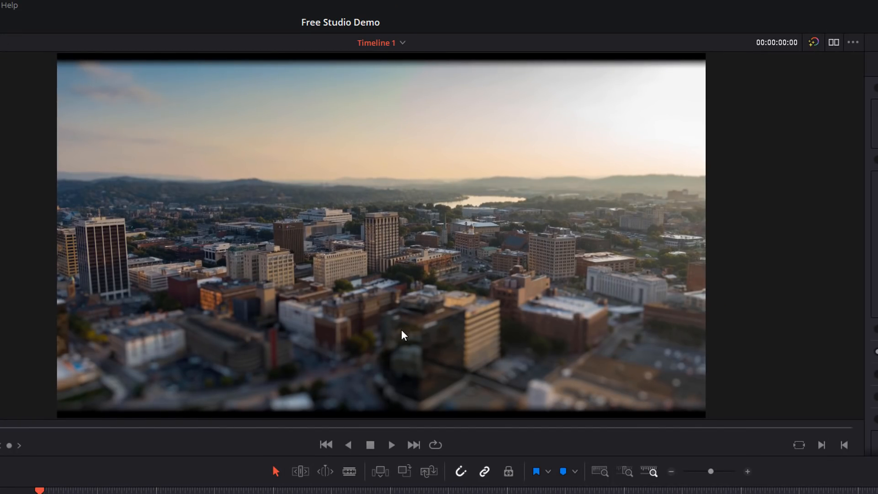
Review the Tilt-Shift Blur settings in the Inspector's OpenFX panel, then return to the edit workspace.
click(827, 16)
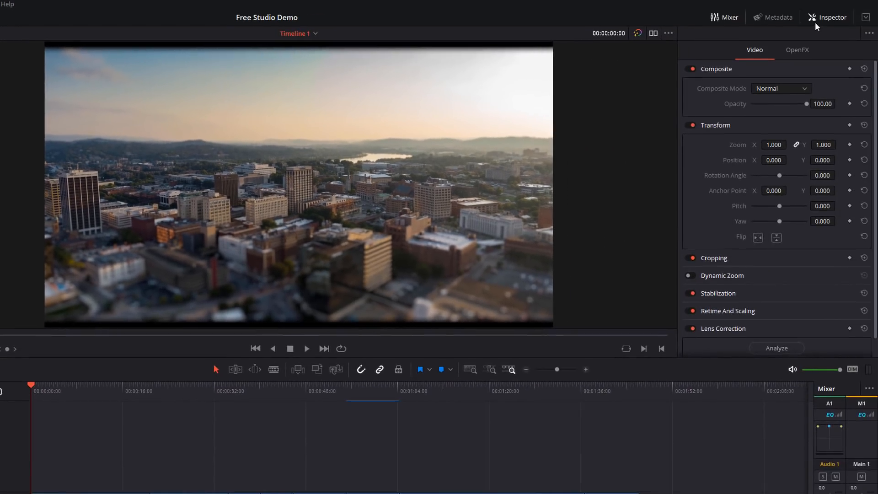
click(797, 49)
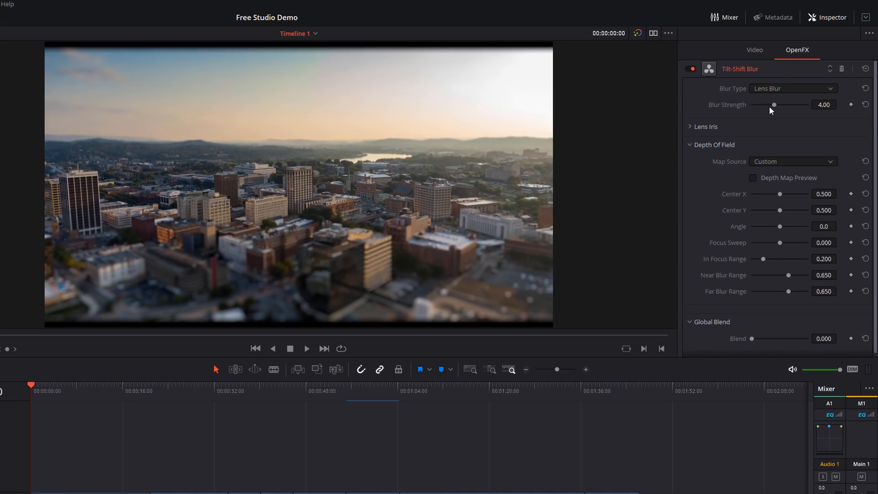
mouse_move(789, 90)
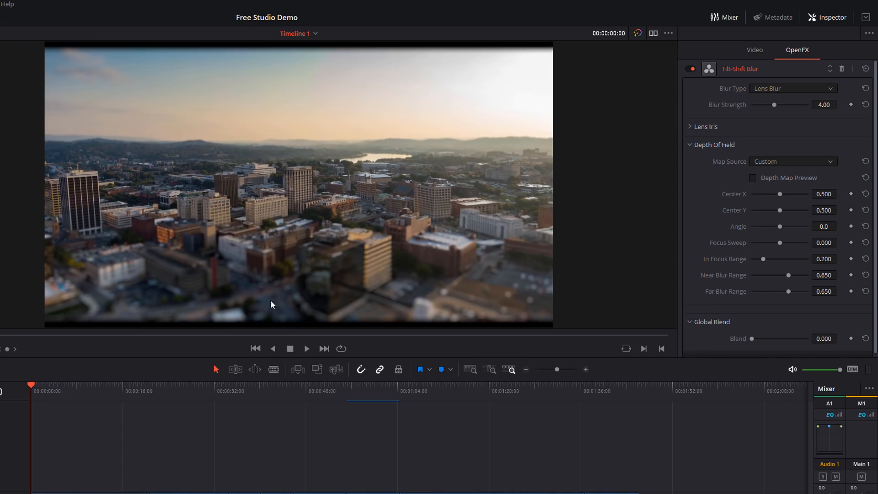
mouse_move(337, 196)
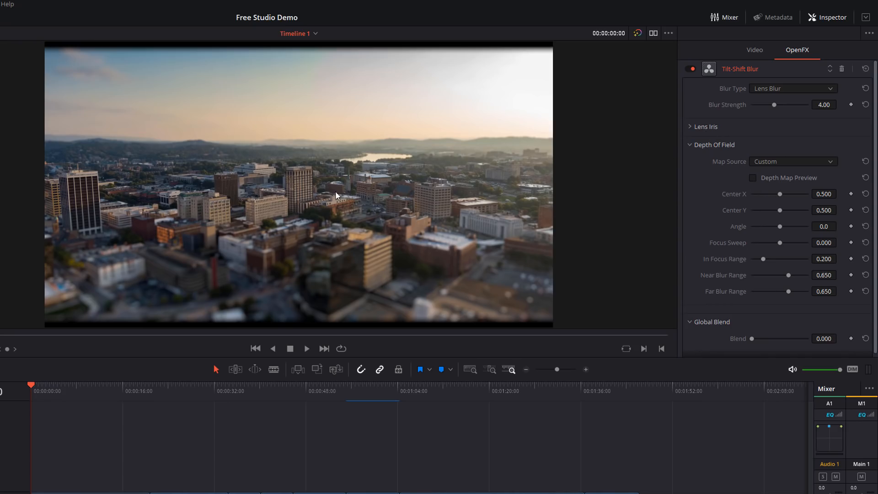
mouse_move(281, 173)
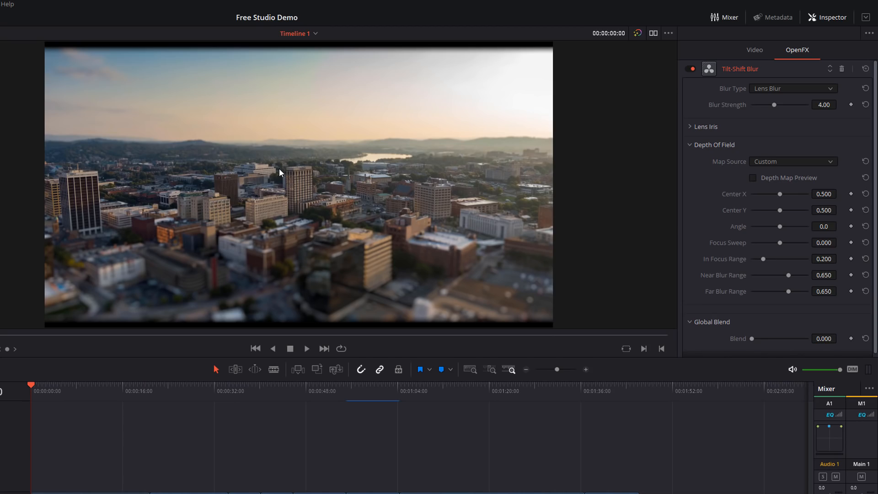
click(425, 486)
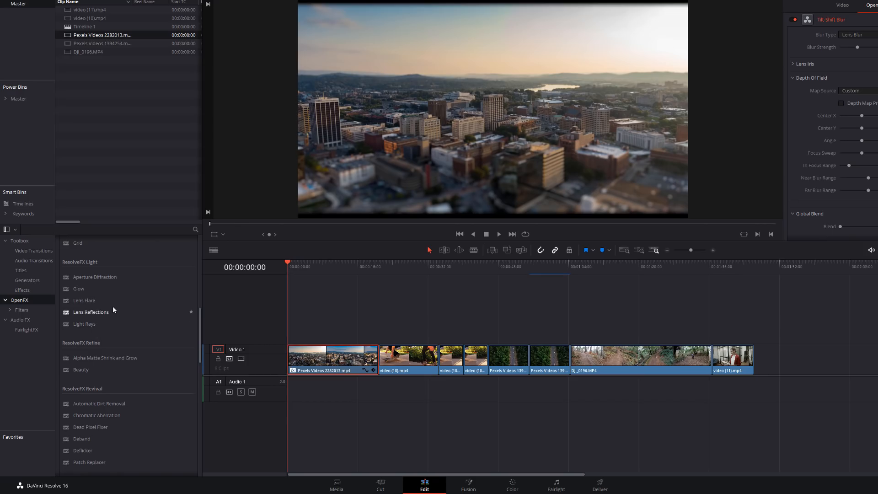
mouse_move(81, 302)
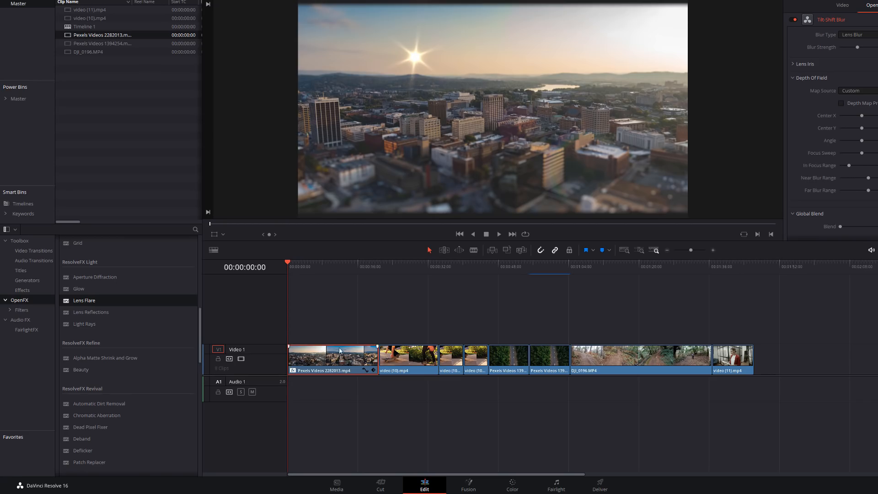
mouse_move(413, 64)
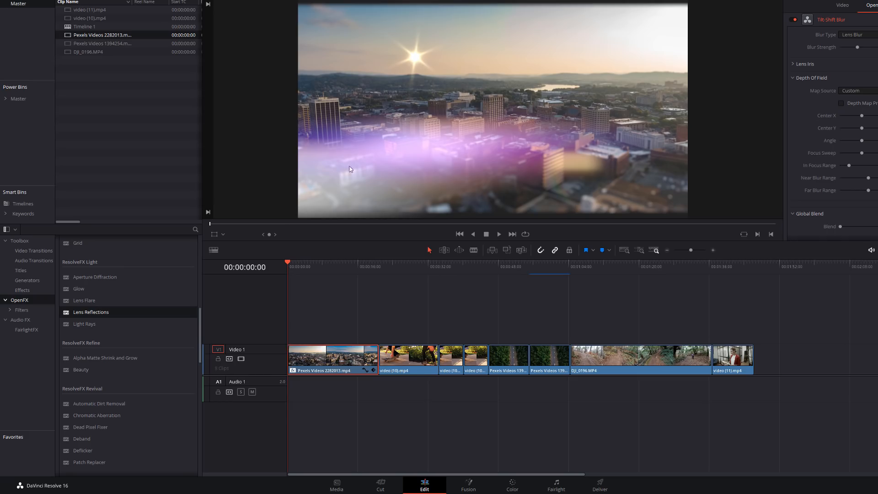
mouse_move(438, 133)
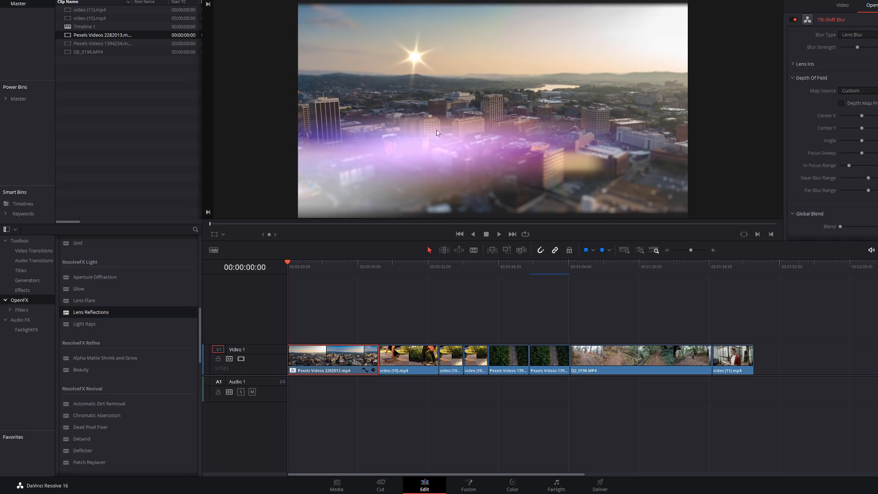
Preview the city clip with its lens flare and reflections, then select the skateboard clip.
click(499, 234)
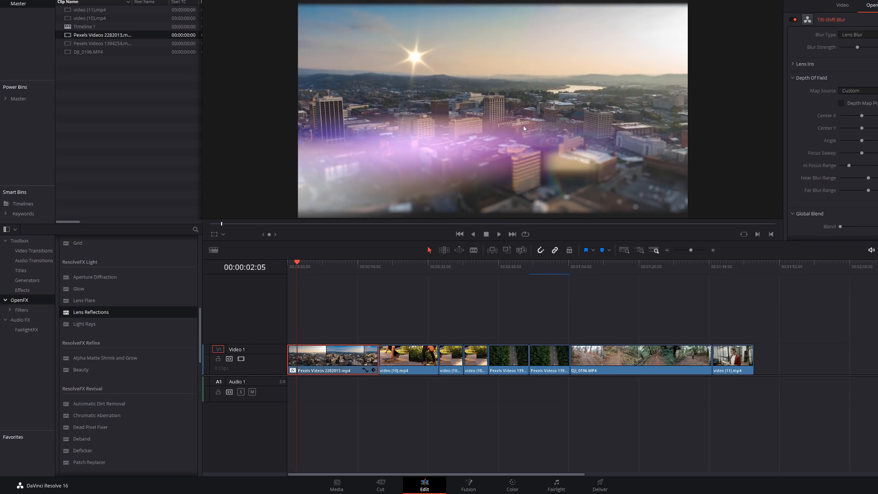
click(378, 267)
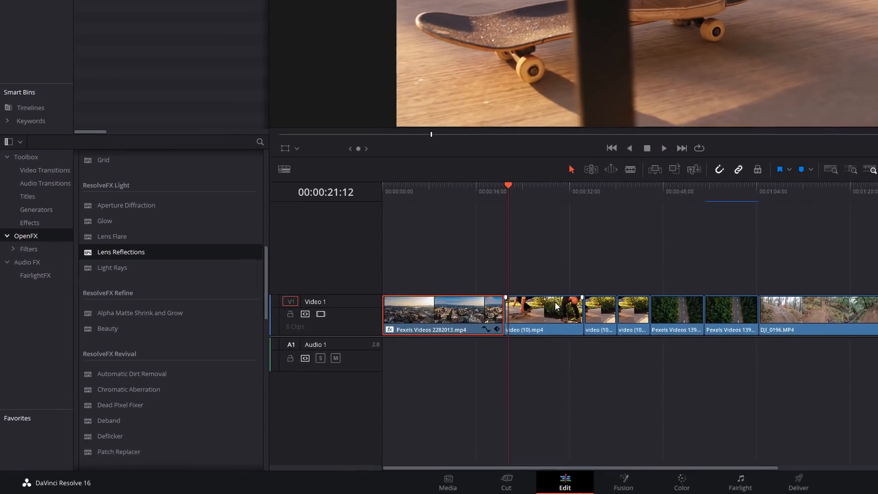
scroll(down, 3)
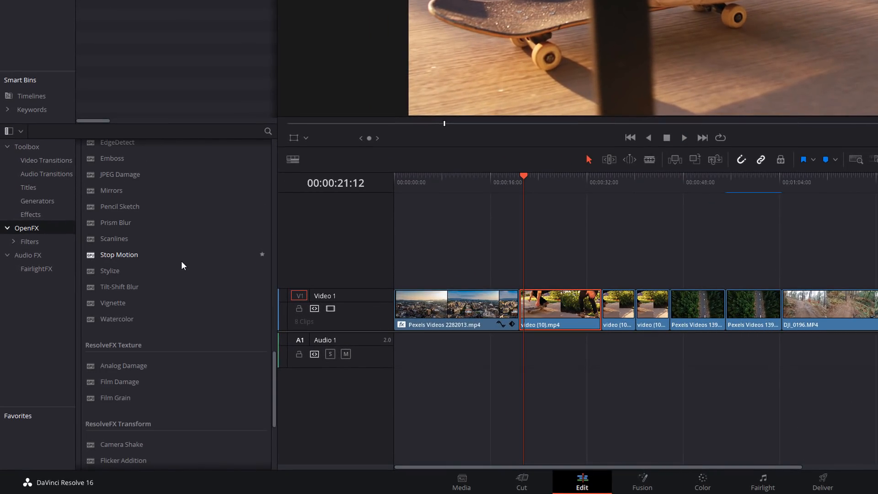
Apply Analog Damage to the skateboard clip and preview its Security Camera preset.
scroll(down, 3)
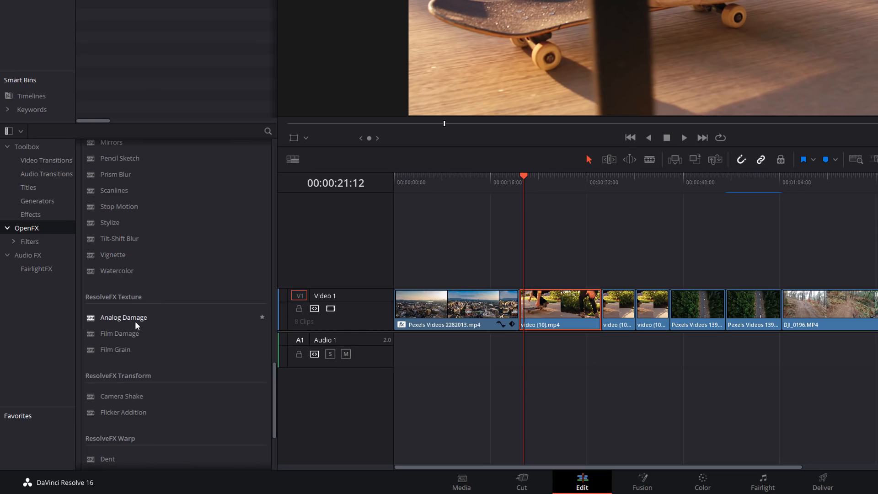
drag(123, 318, 341, 319)
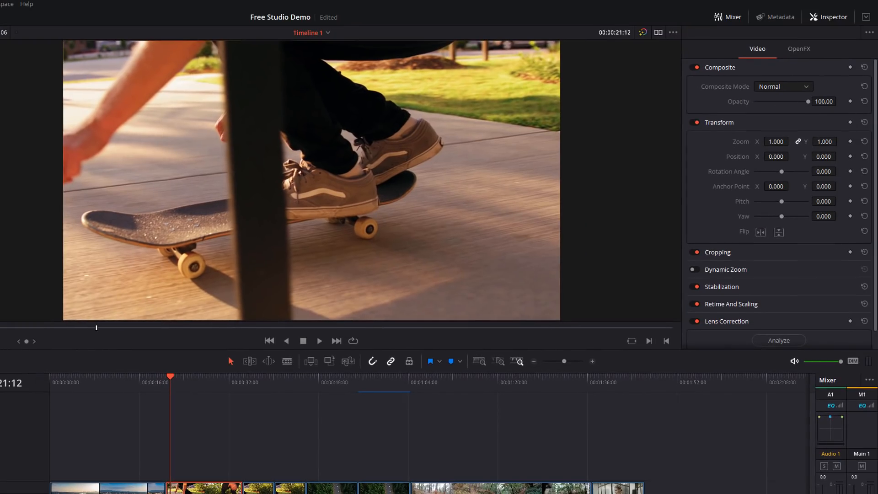
click(806, 48)
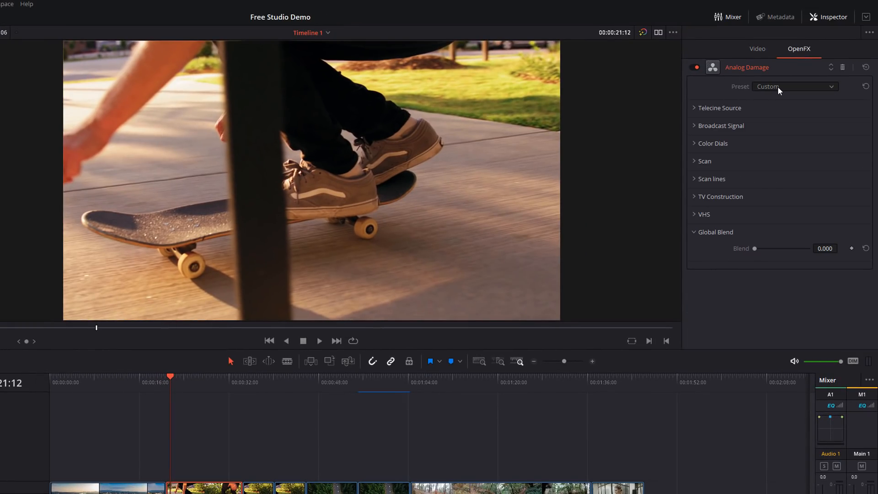
click(796, 86)
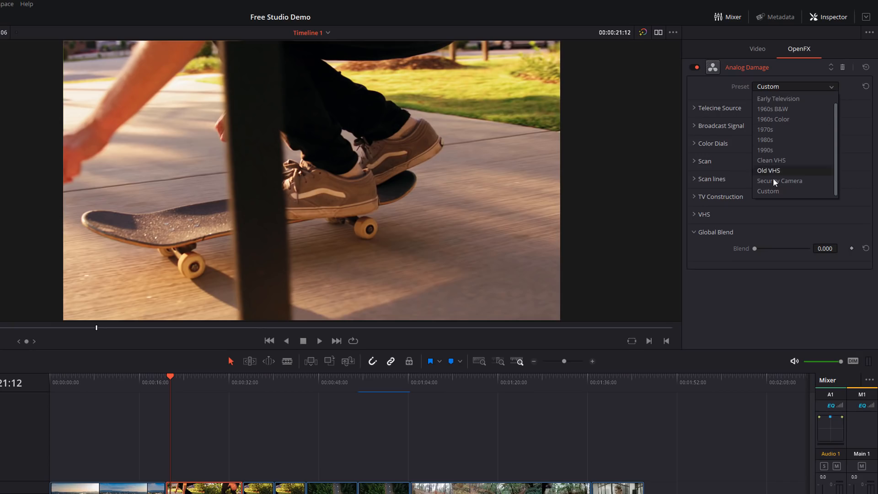
mouse_move(782, 130)
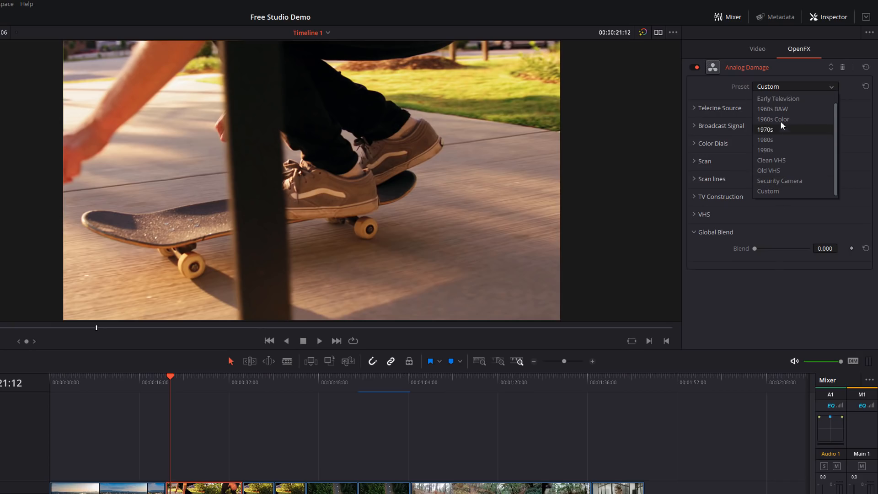
mouse_move(801, 109)
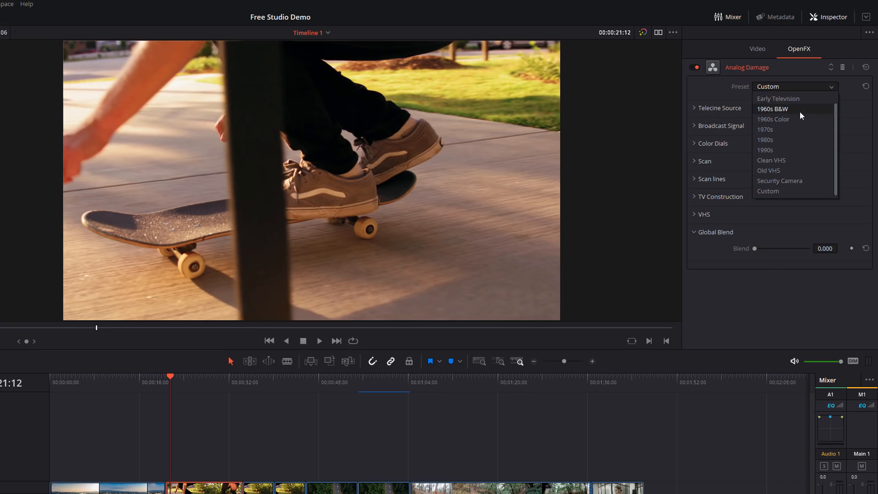
mouse_move(794, 185)
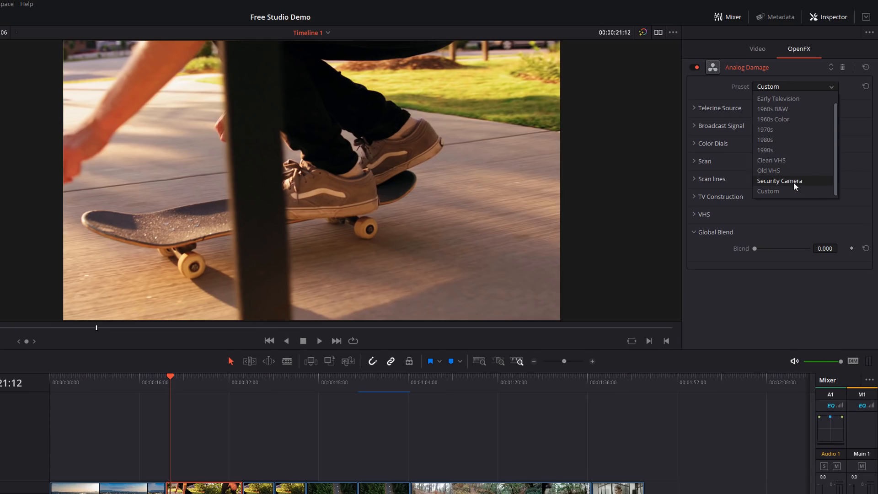
click(780, 181)
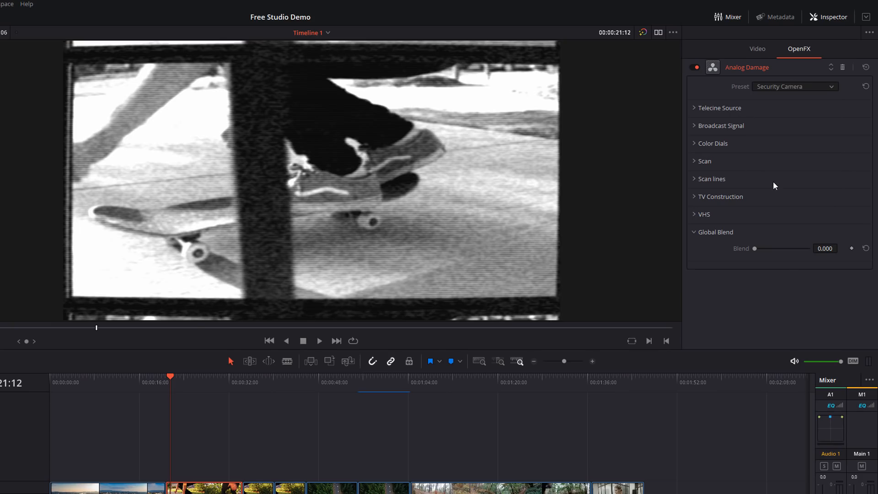
click(320, 340)
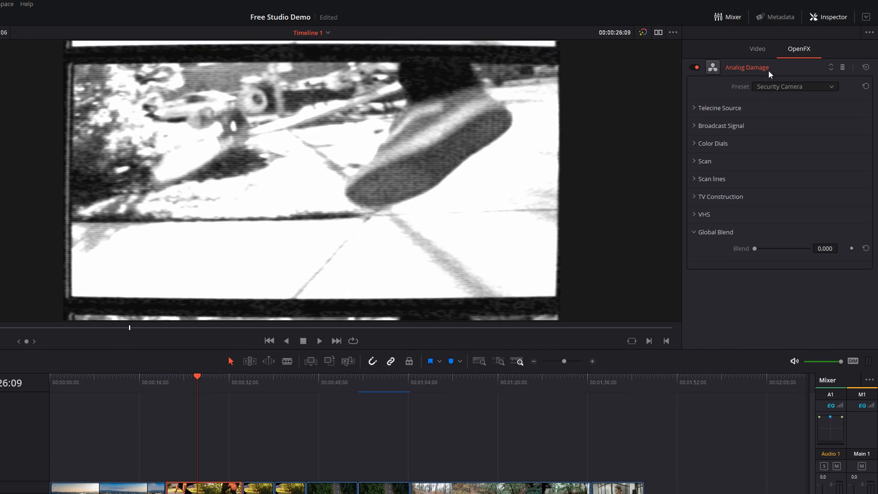
Try the 1960s B&W preset and another retro Analog Damage preset.
click(796, 86)
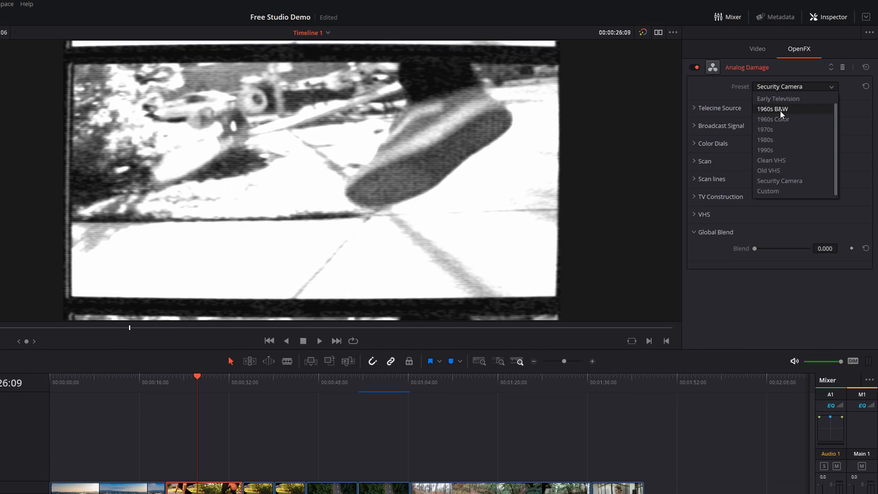
click(772, 109)
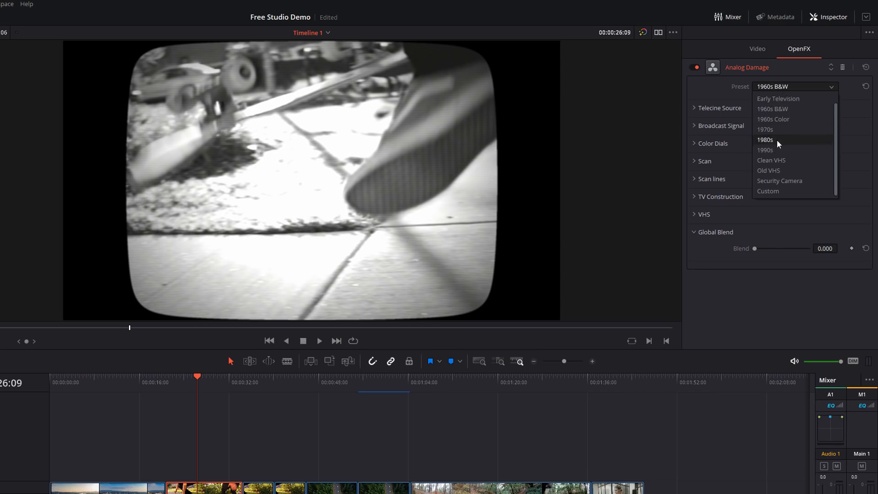
click(771, 161)
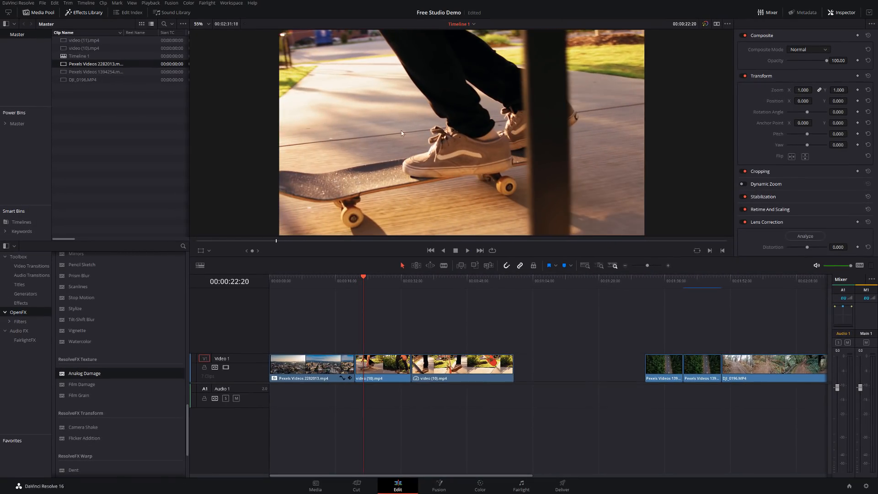
Play on through the timeline and stop on the skateboard flip shot.
click(467, 249)
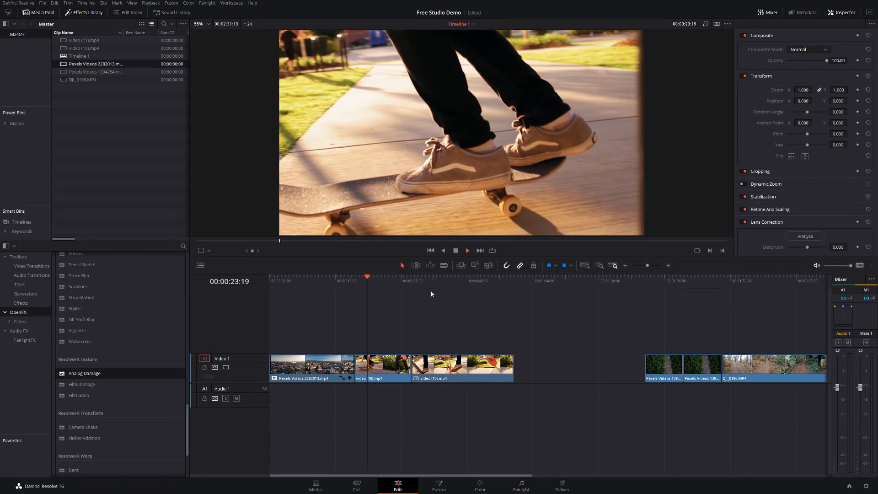
click(415, 278)
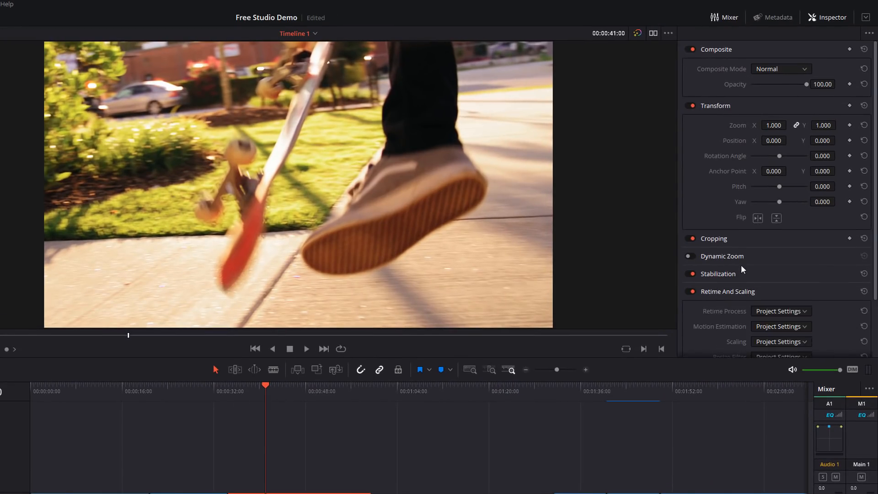
Retime the slowed skateboard clip with Optical Flow and Speed Warp motion estimation and play it back.
click(781, 311)
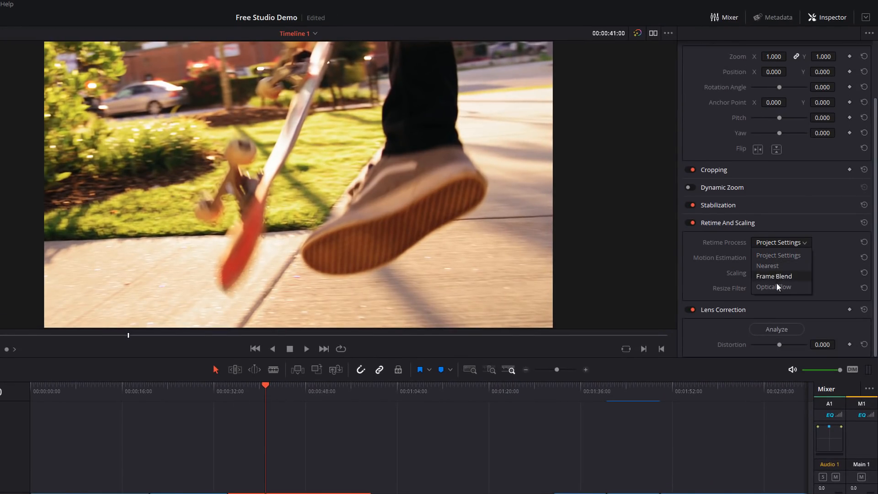
click(773, 286)
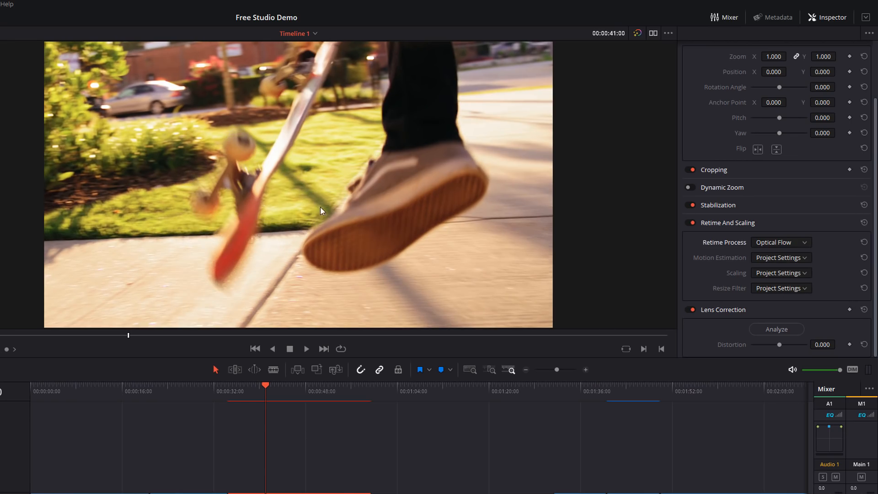
click(305, 349)
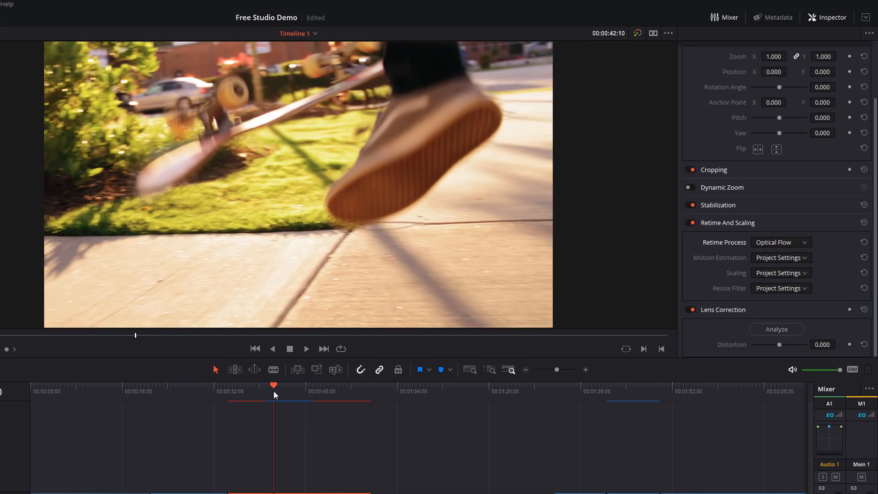
mouse_move(772, 261)
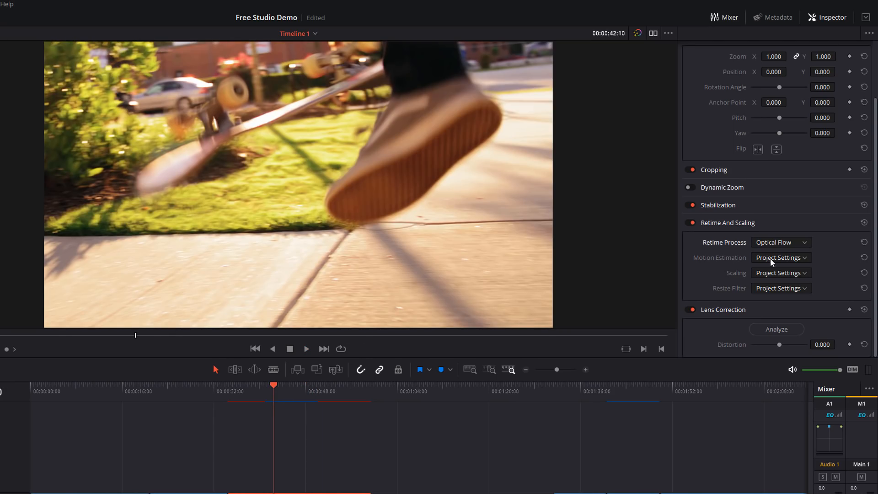
click(781, 258)
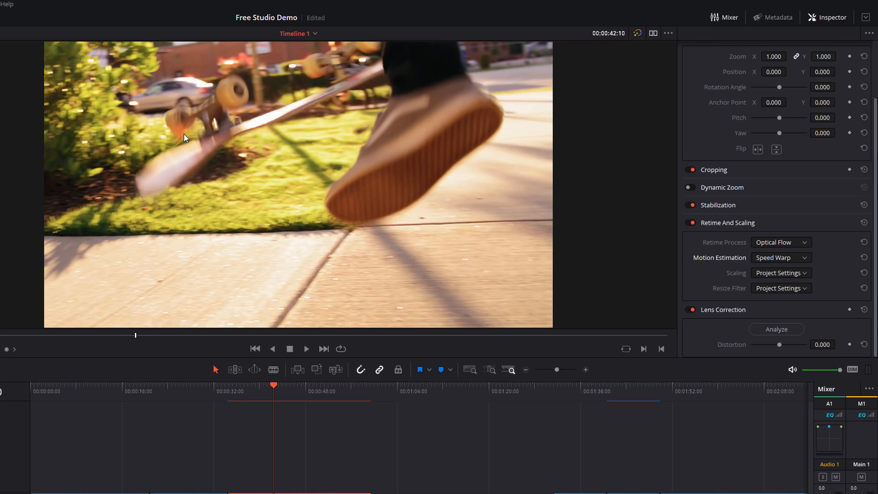
mouse_move(258, 180)
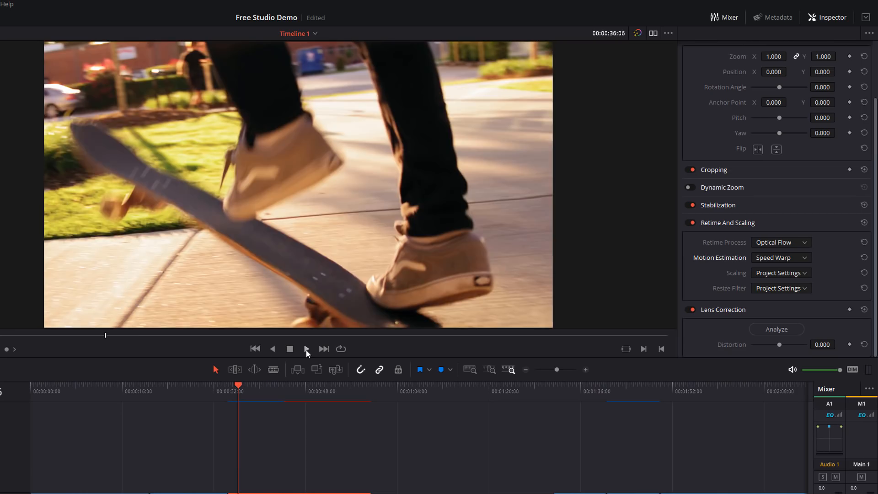
click(307, 348)
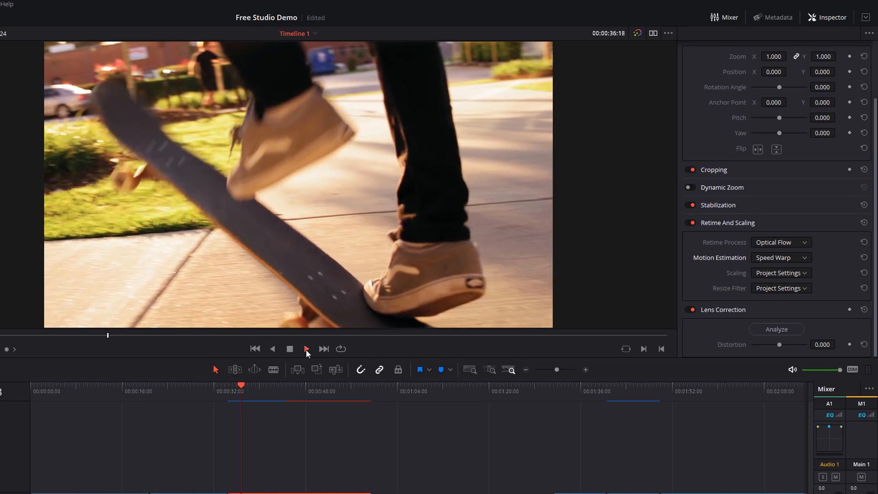
click(306, 348)
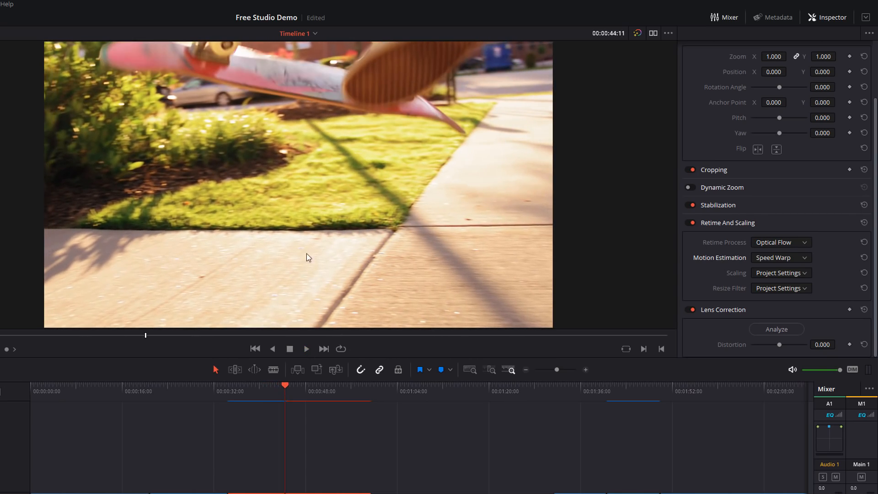
mouse_move(309, 225)
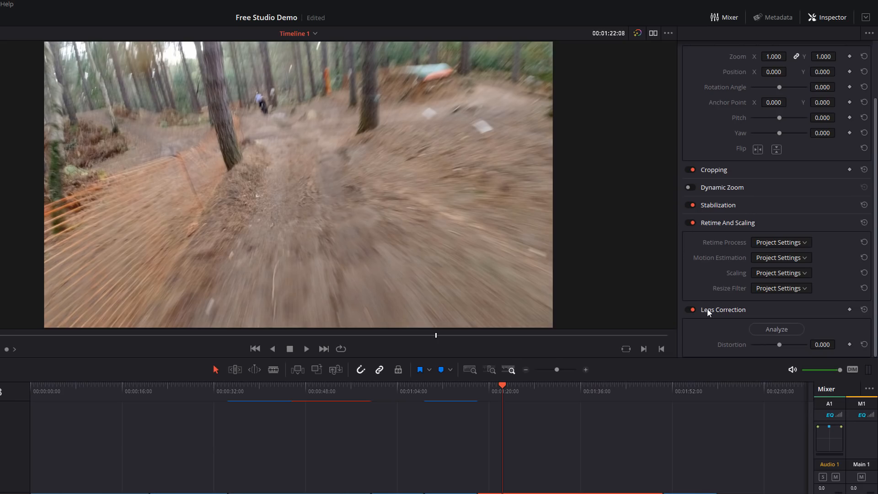
mouse_move(755, 123)
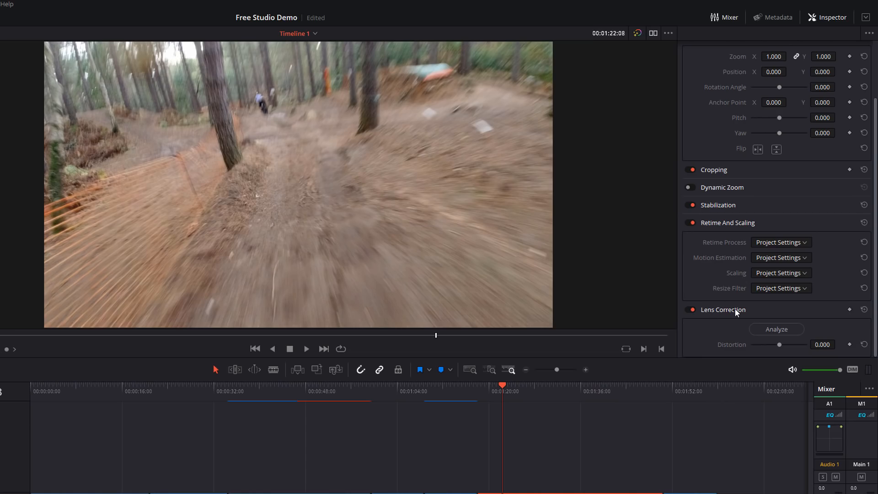
Analyze the bike clip's lens distortion and adjust the Distortion slider, settling at 0.217.
click(777, 329)
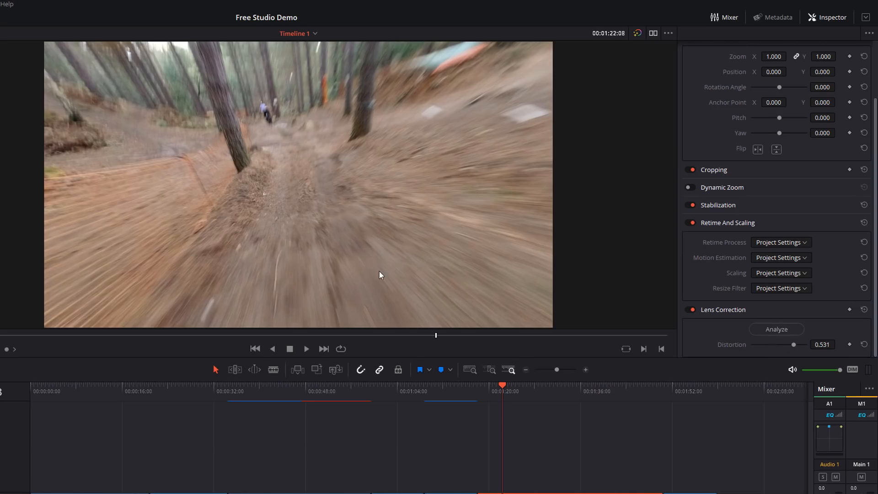
mouse_move(366, 117)
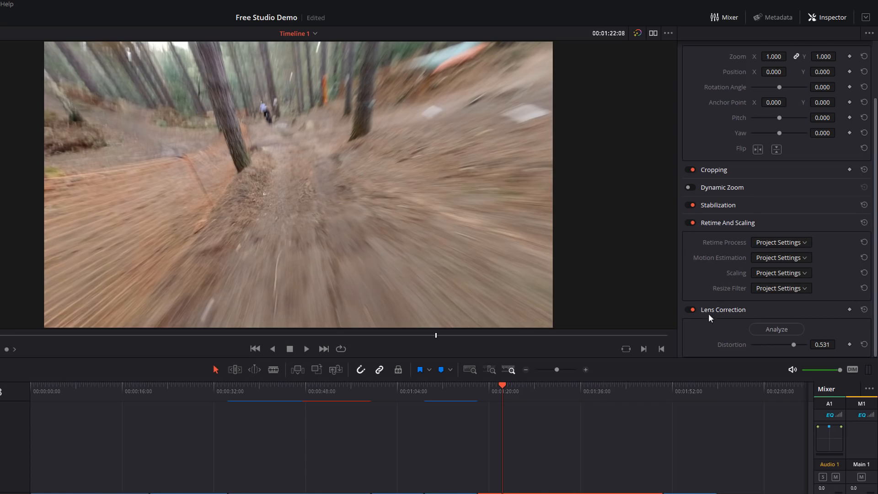
drag(794, 345, 787, 345)
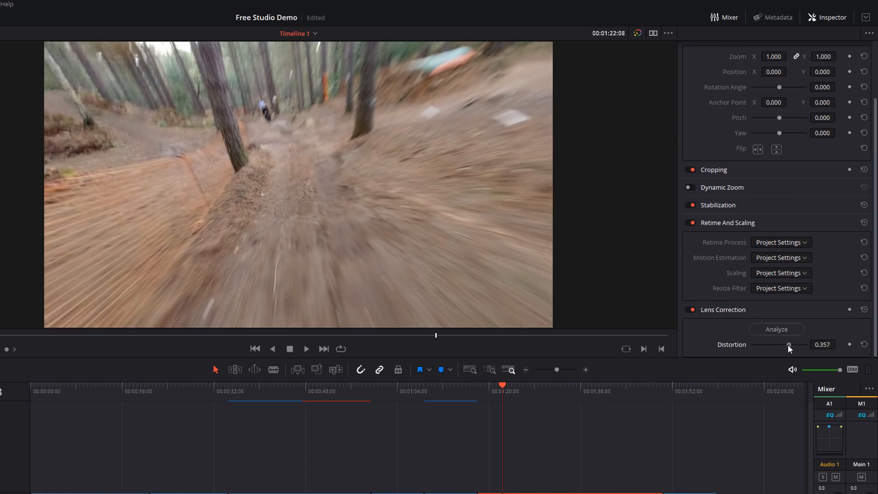
drag(789, 344, 786, 345)
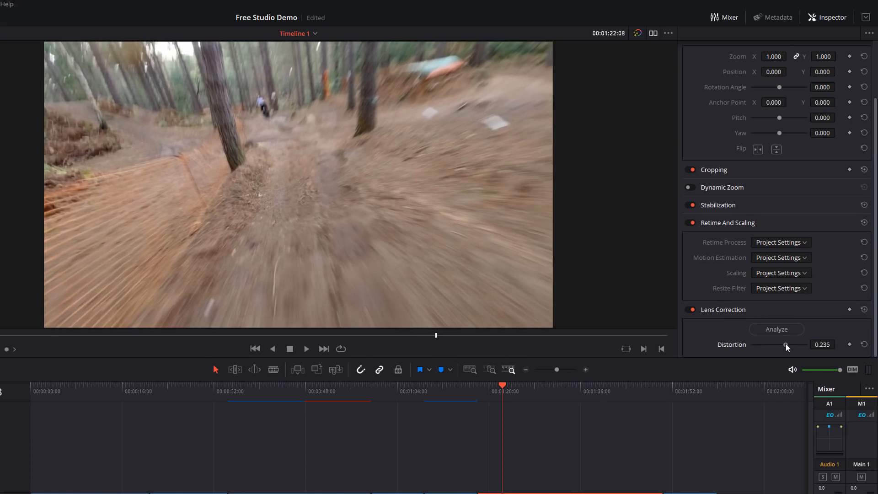
drag(785, 345, 774, 345)
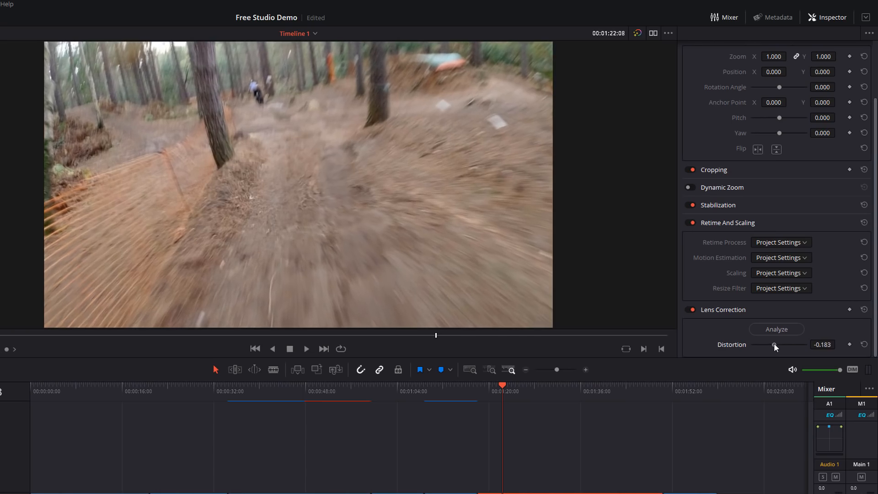
drag(775, 345, 784, 344)
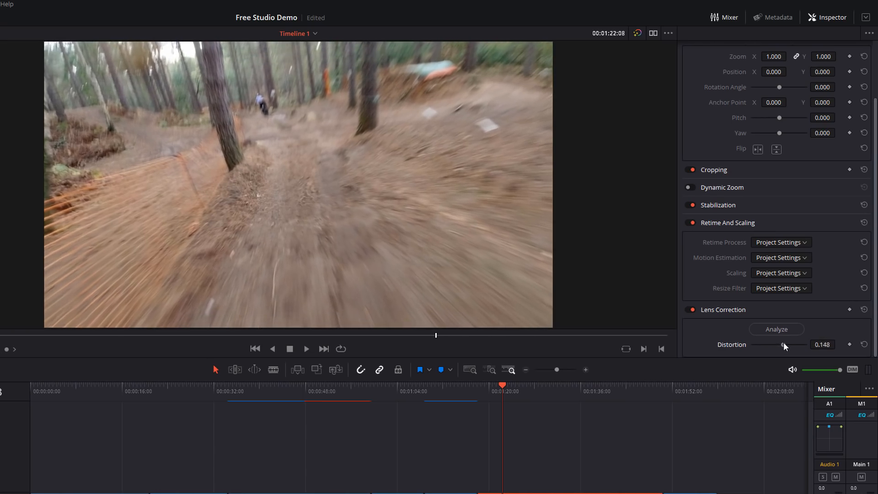
drag(784, 345, 785, 345)
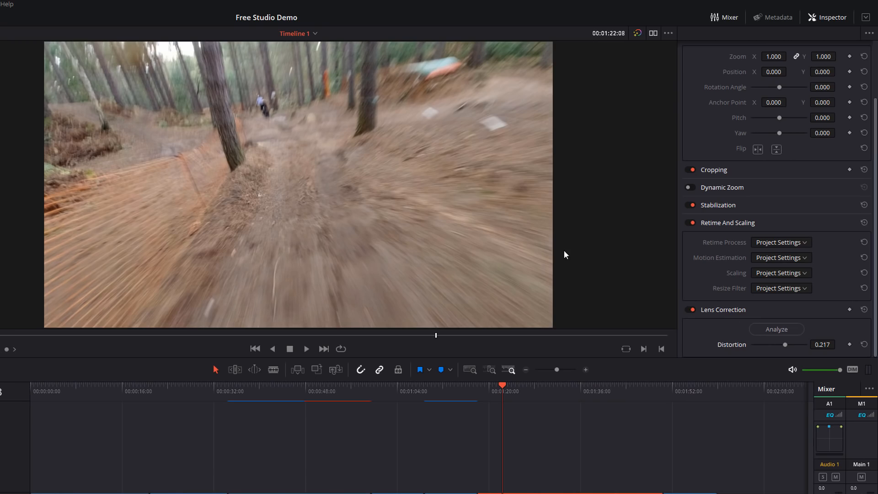
click(306, 349)
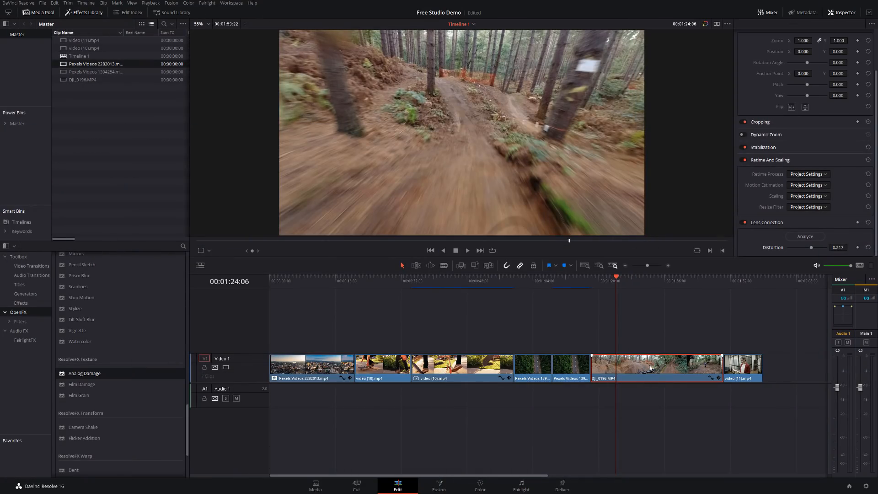
On the Color page, set Motion Effects to Better motion estimation with Medium motion range.
click(479, 489)
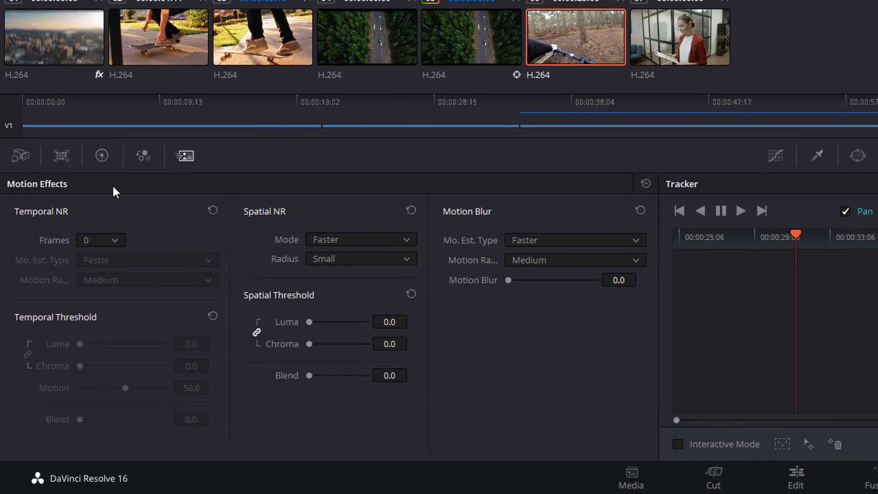
mouse_move(440, 227)
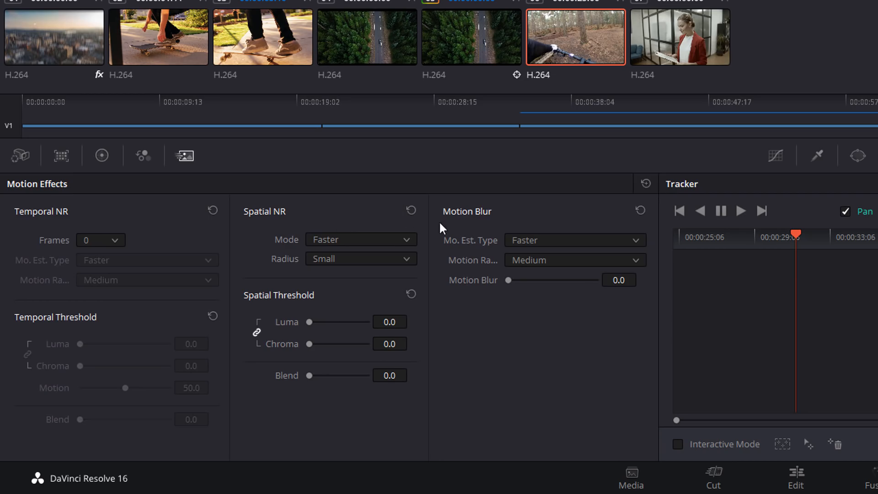
mouse_move(459, 216)
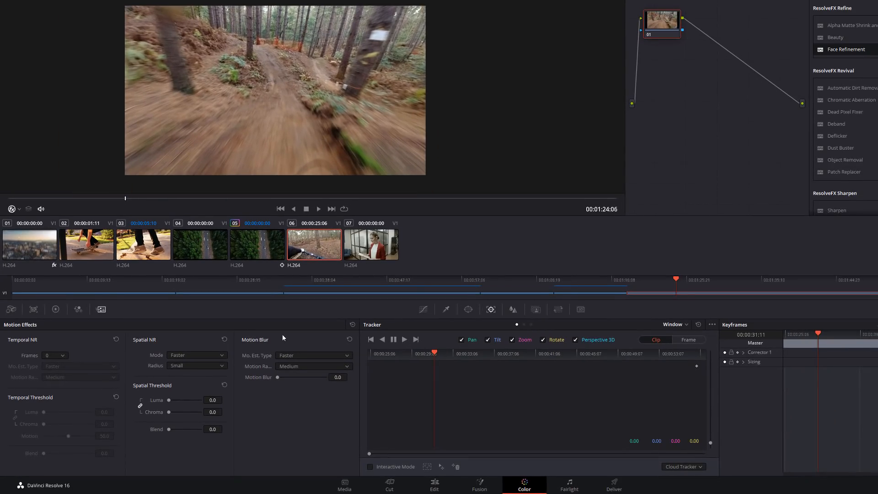
click(313, 355)
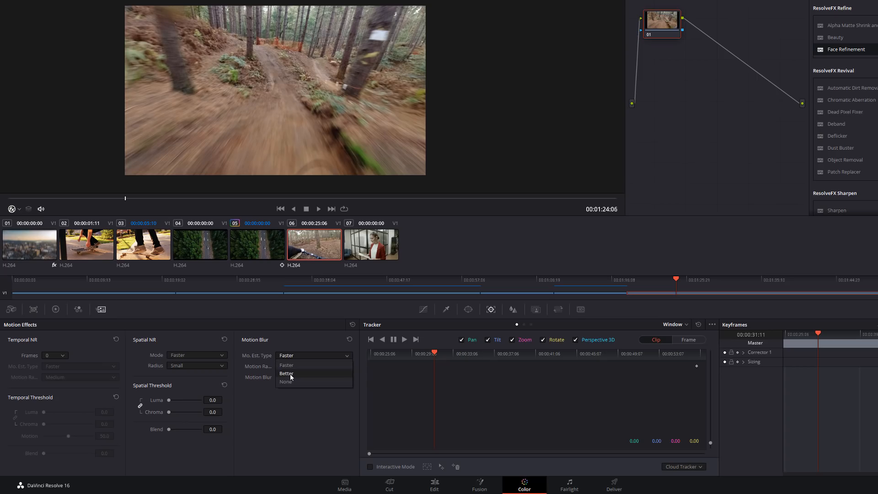
click(287, 373)
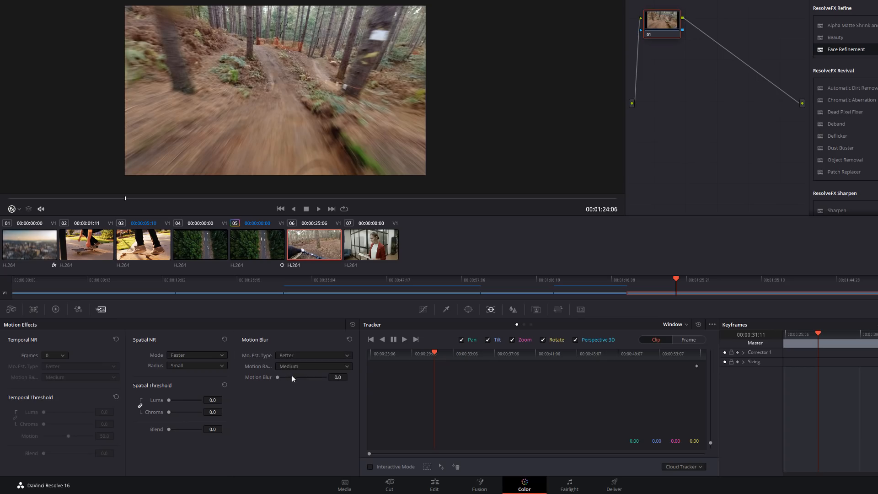
click(313, 366)
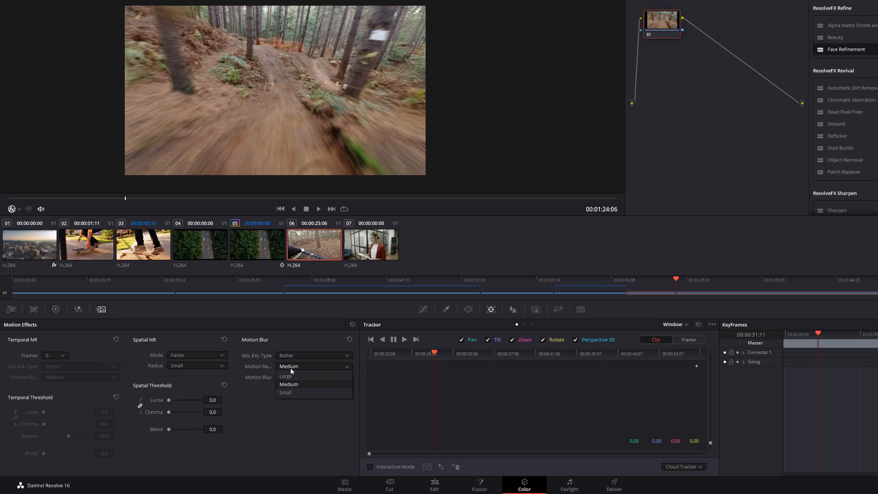
click(289, 383)
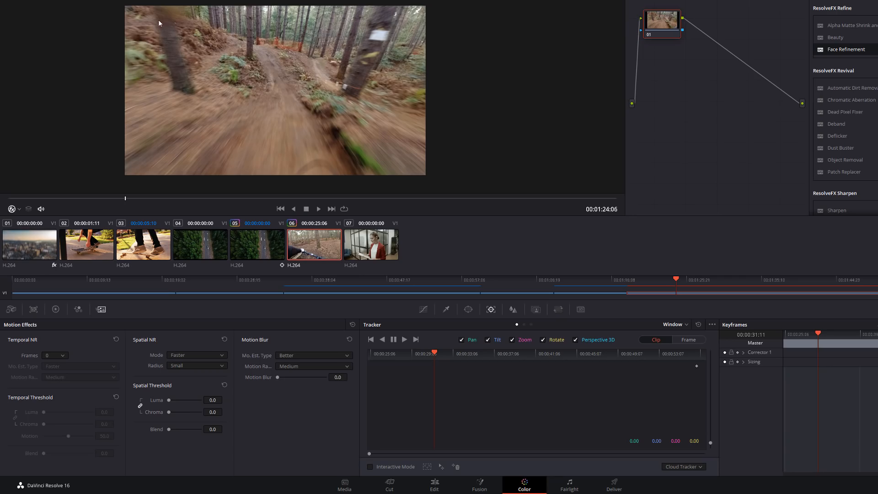
Adjust the Motion Blur slider, peaking at 100, and settle it at 20.6.
drag(278, 376, 283, 376)
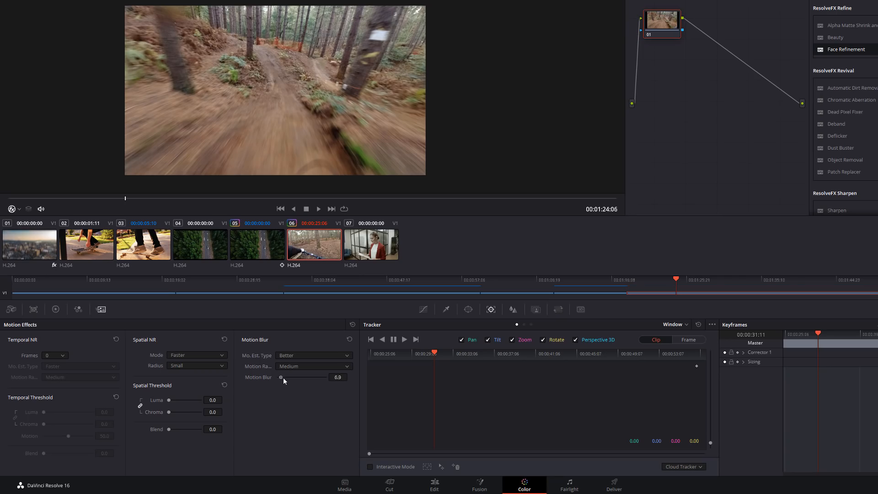
drag(281, 377, 330, 377)
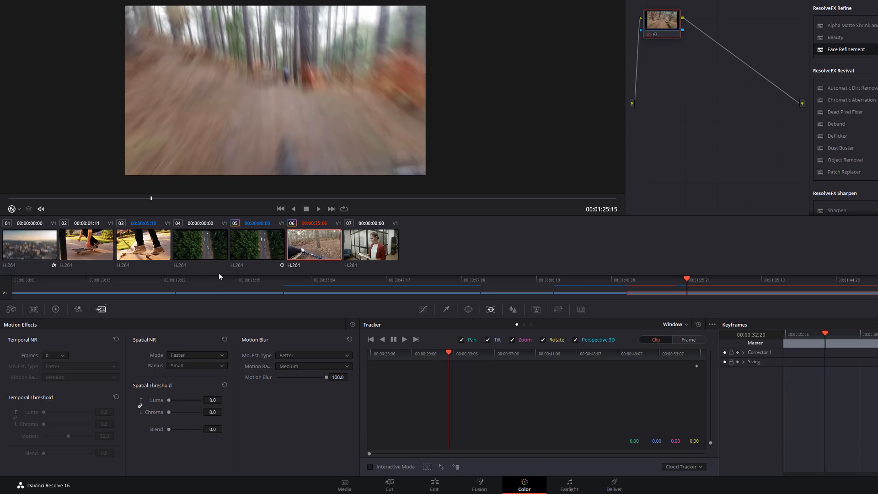
mouse_move(267, 376)
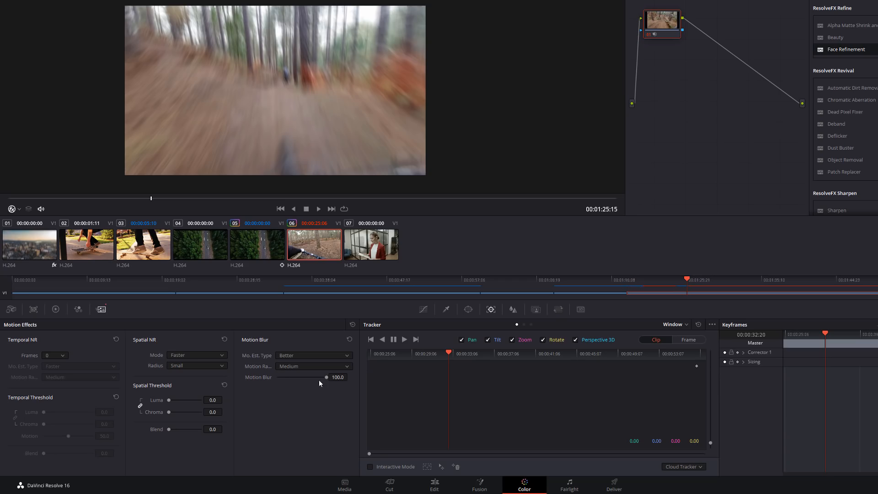
drag(327, 377, 317, 376)
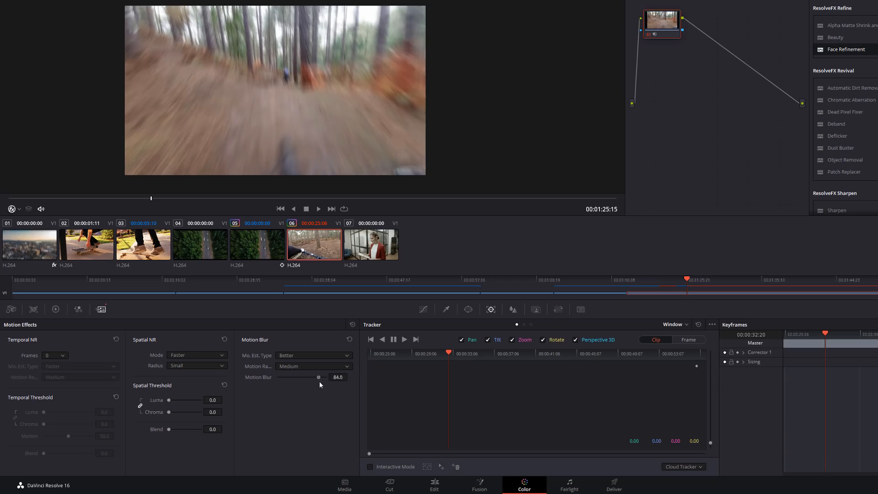
drag(318, 377, 295, 377)
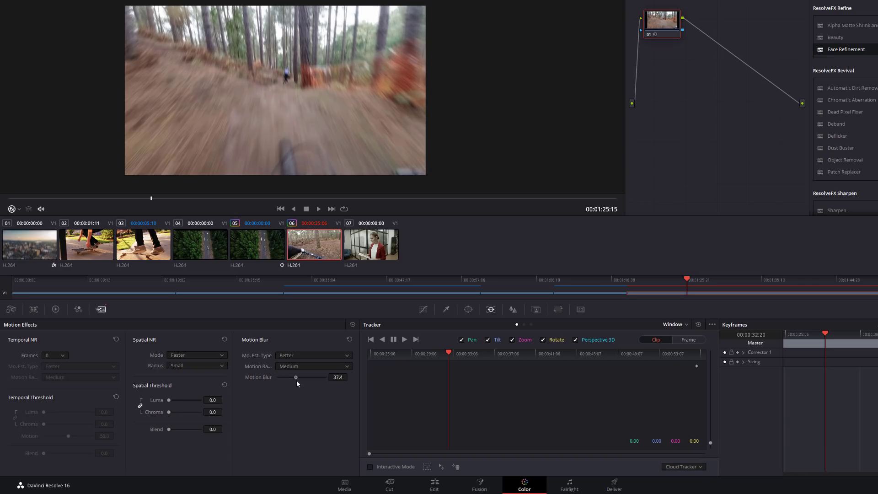
drag(295, 377, 293, 377)
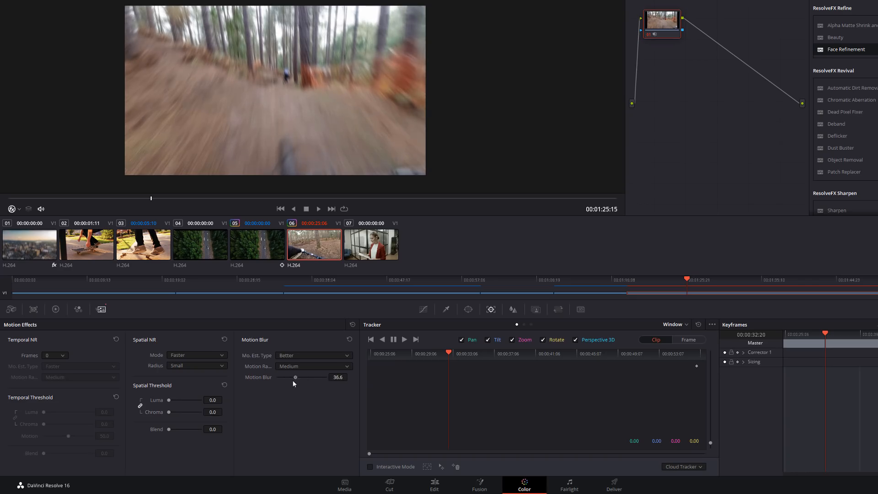
drag(295, 377, 288, 377)
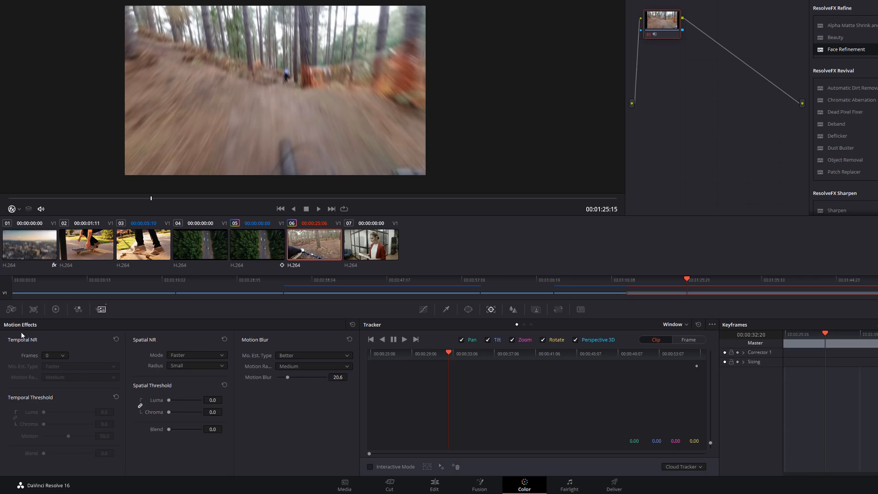
Set temporal noise reduction to 2 frames and bring the linked luma/chroma thresholds to 0.
click(54, 355)
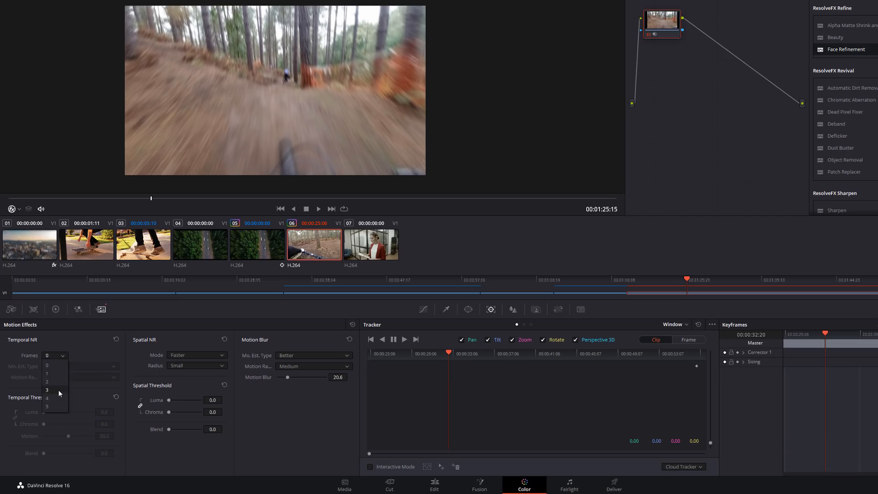
click(47, 382)
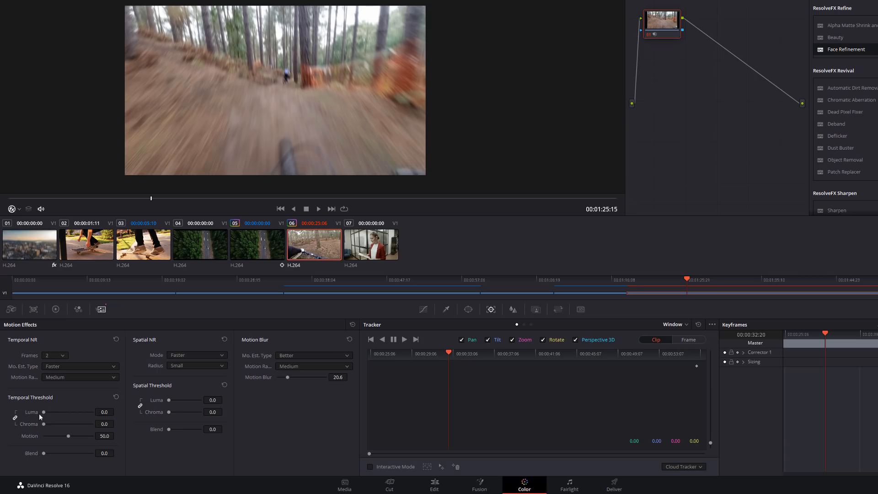
drag(43, 412, 62, 412)
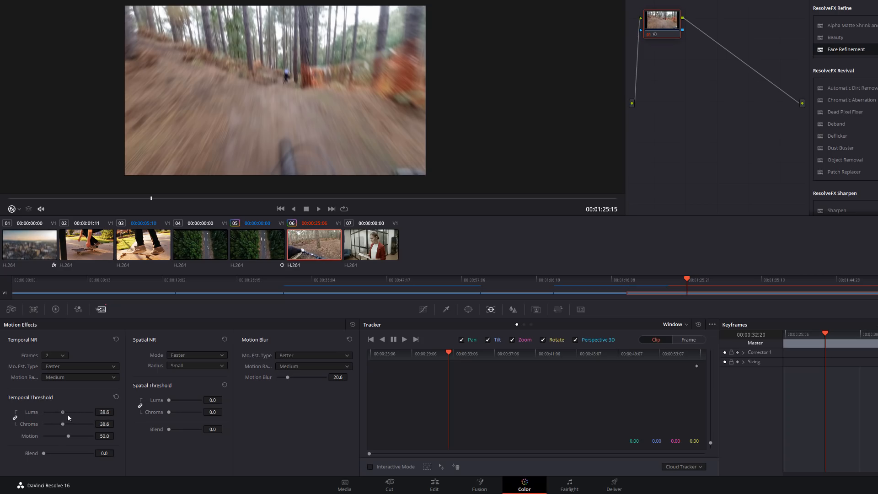
drag(62, 412, 44, 412)
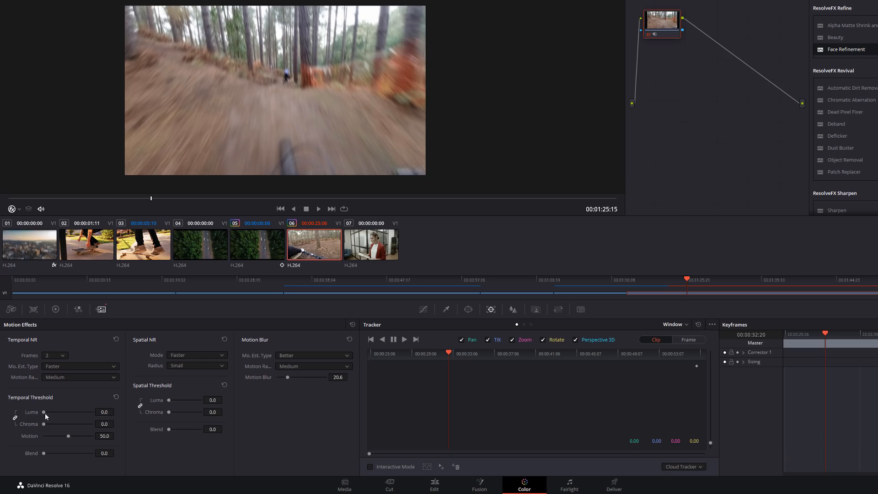
click(433, 485)
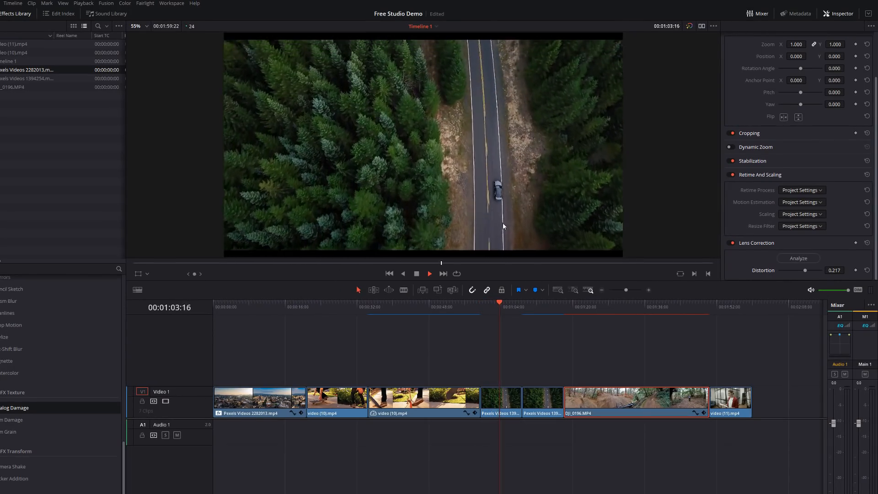
Play the aerial road clip with the car on the Edit page, then stop playback.
click(522, 302)
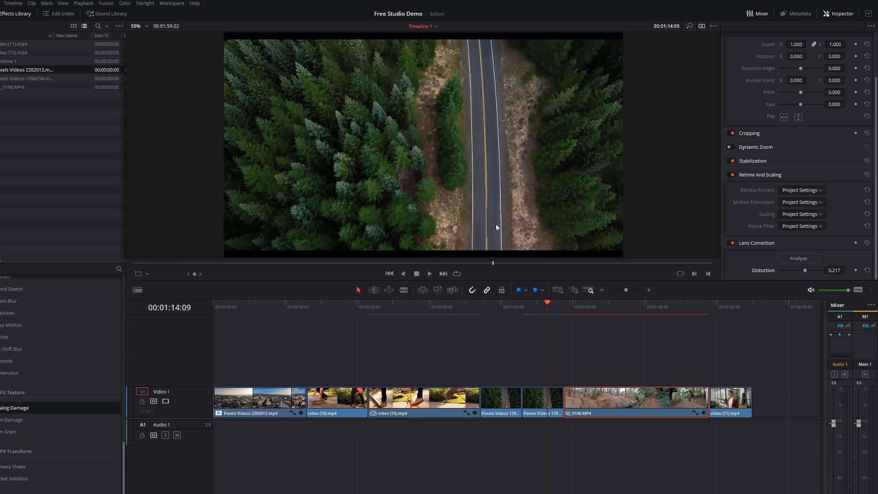
click(499, 402)
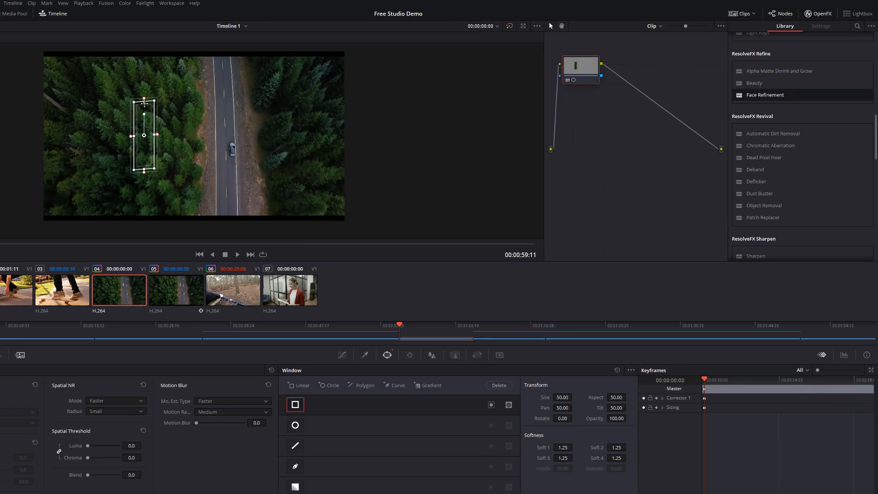
Fit the rectangular power window snugly around the car.
drag(144, 135, 210, 150)
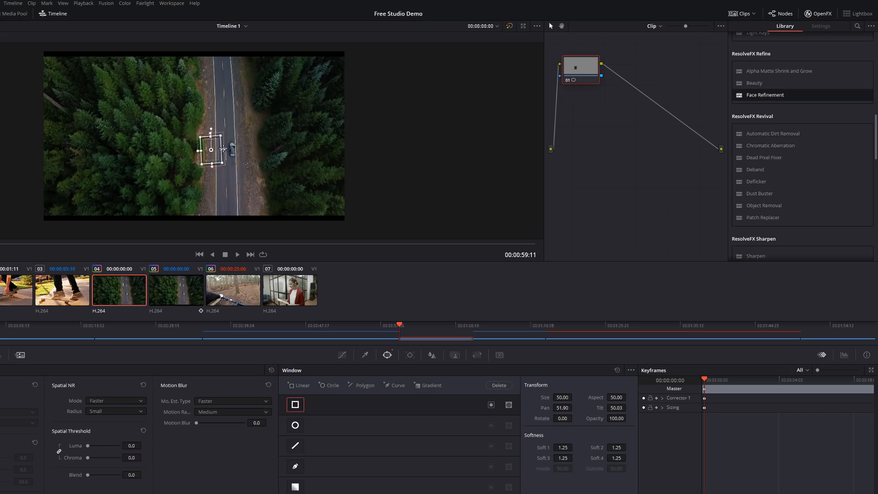
drag(210, 150, 231, 154)
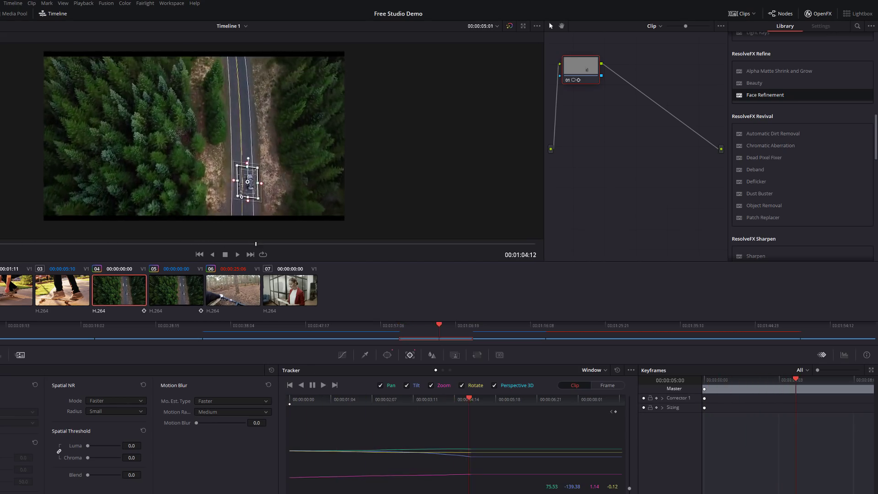
Add a new node for Object Removal and run Scene Analysis on the tracked car.
right_click(582, 69)
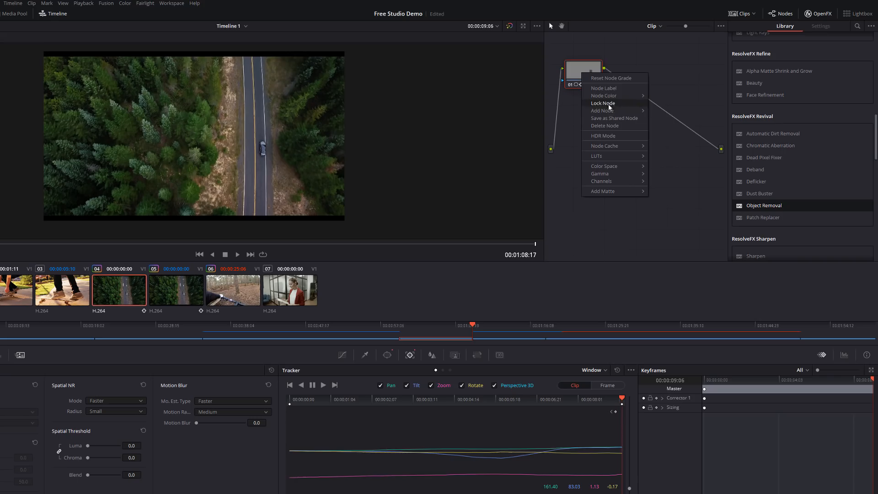
click(605, 110)
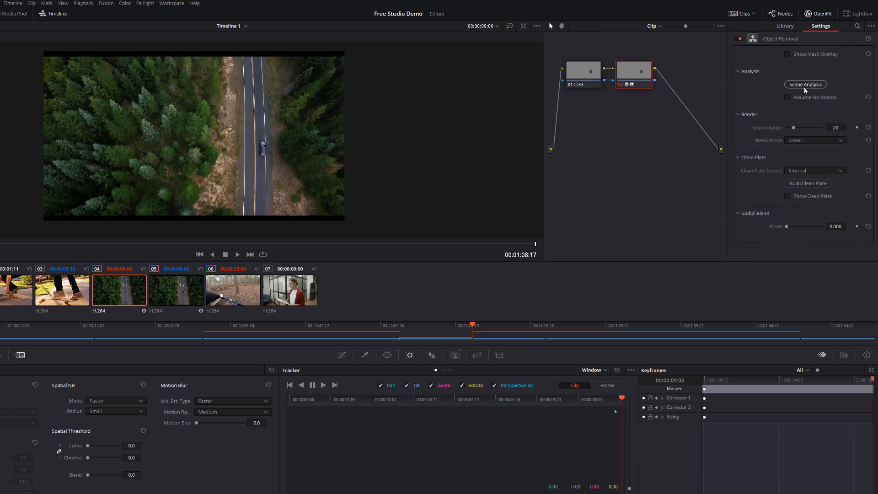
mouse_move(806, 85)
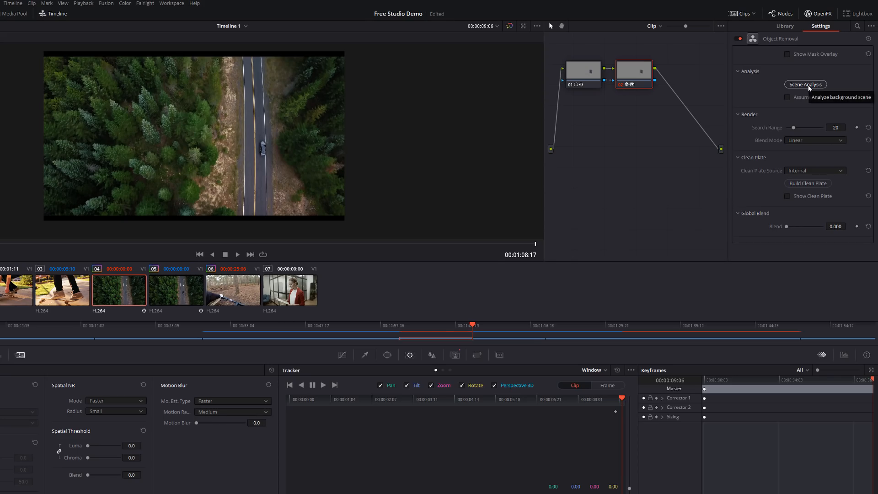
click(805, 84)
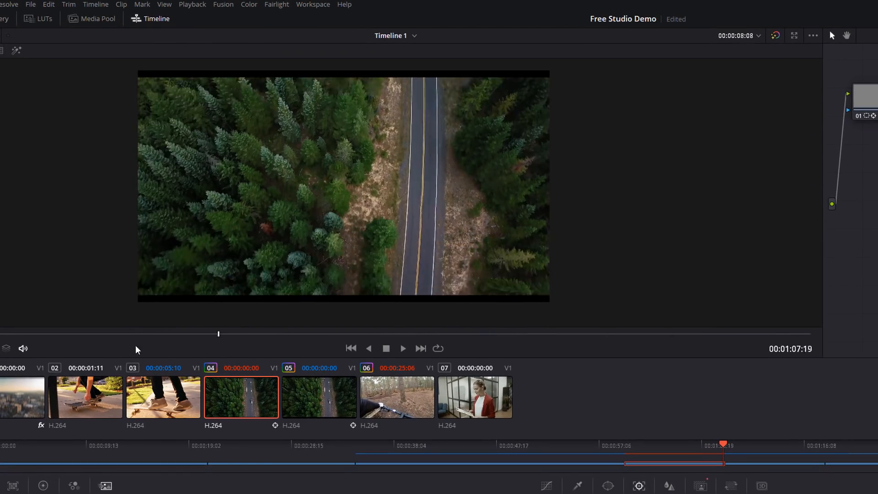
Play and pause the road clip repeatedly to check the car-free Object Removal result.
click(403, 348)
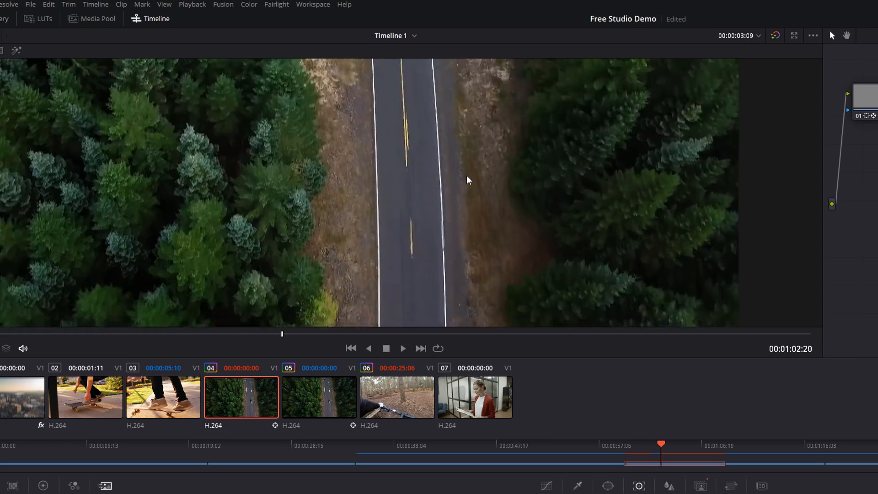
click(402, 347)
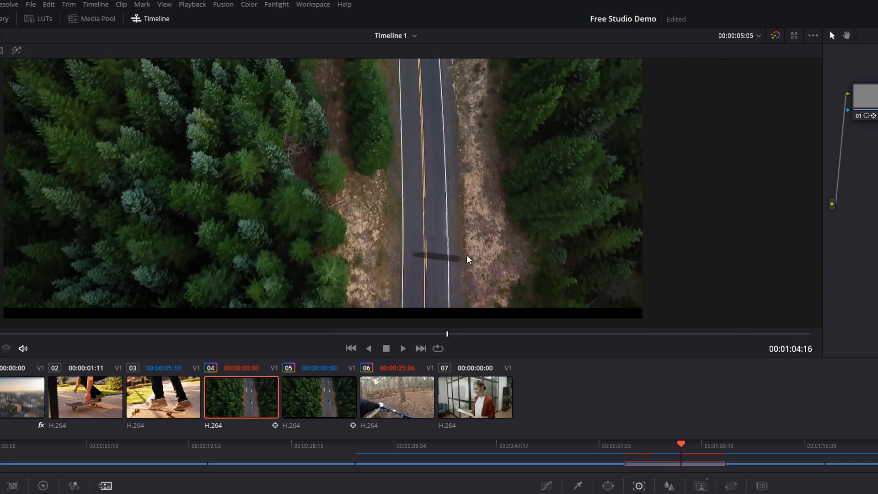
click(403, 348)
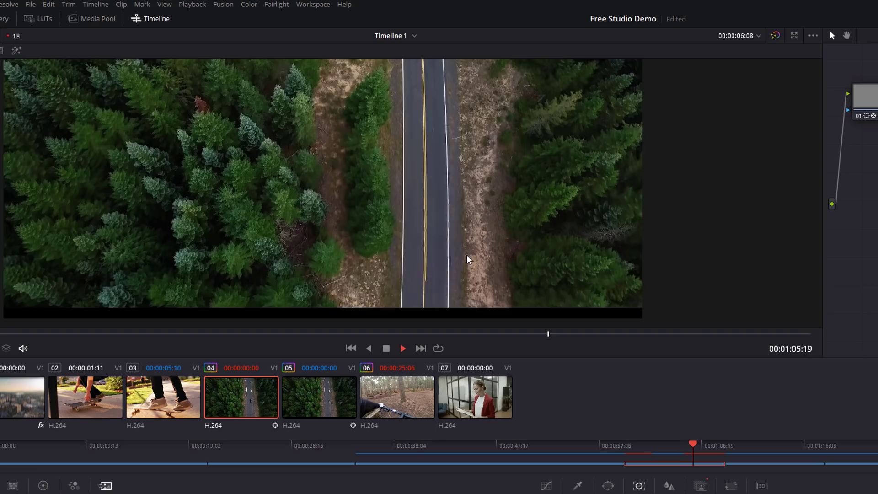
click(403, 348)
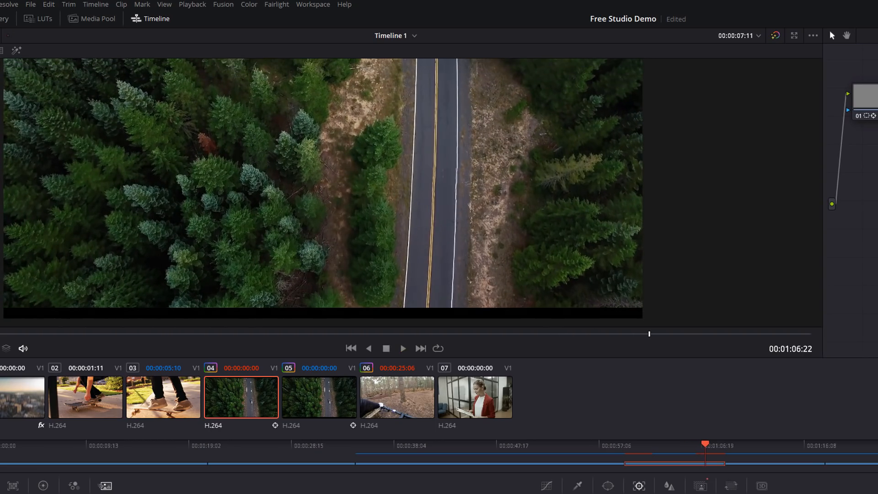
click(479, 490)
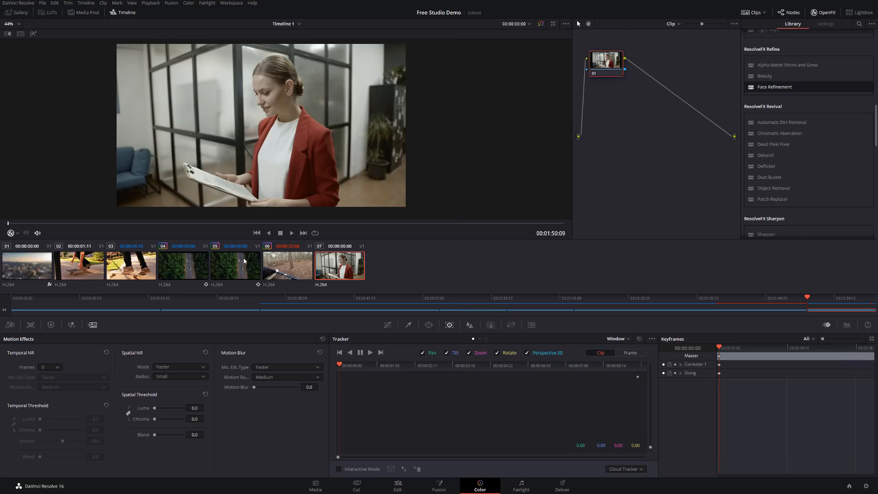
mouse_move(278, 281)
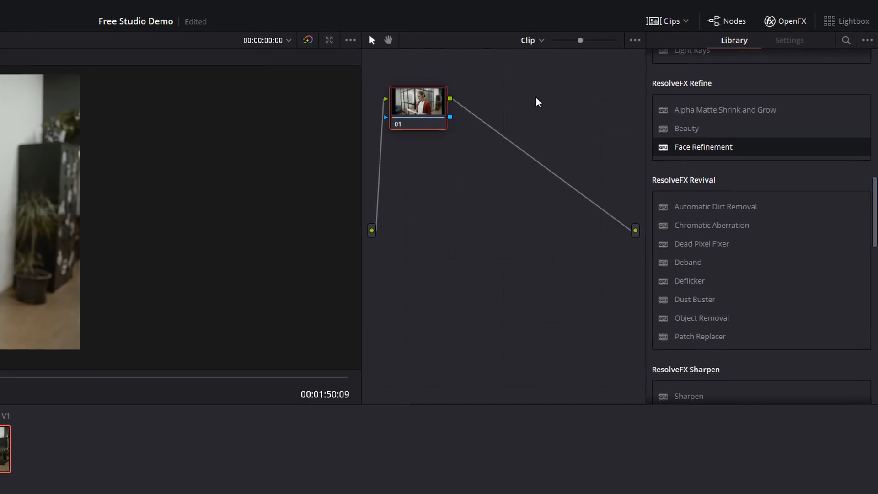
mouse_move(723, 122)
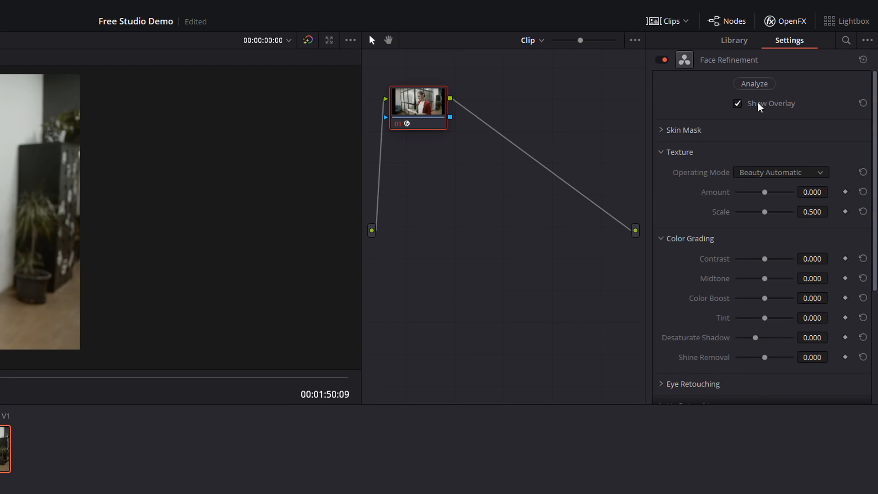
Analyse the woman's face across the clip with Face Refinement.
click(754, 83)
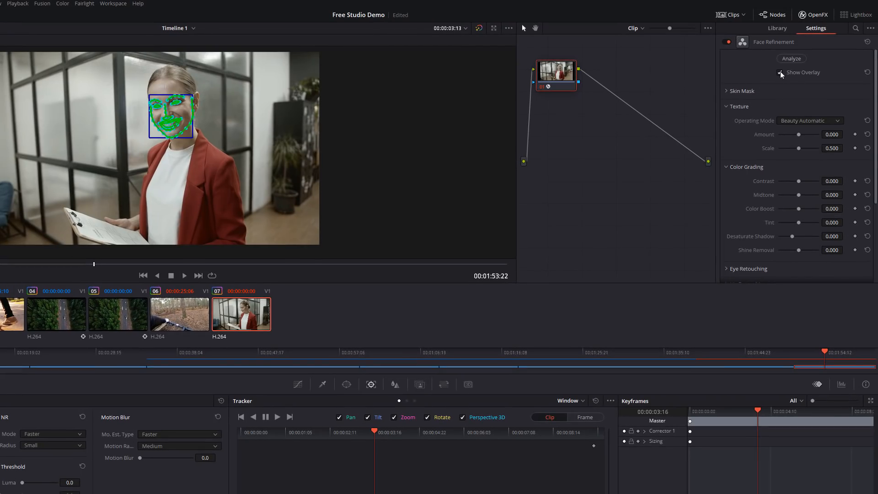
Hide the face overlay and raise Texture Amount smoothing to 0.888.
click(780, 72)
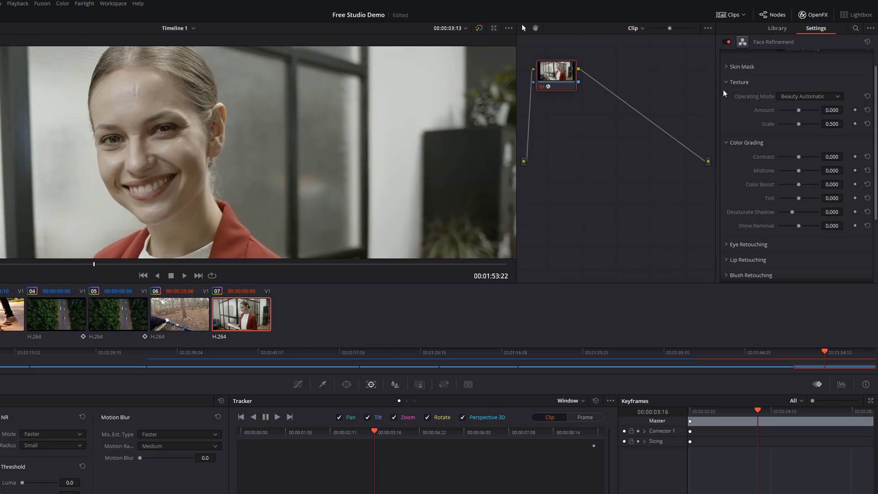
drag(789, 109, 801, 109)
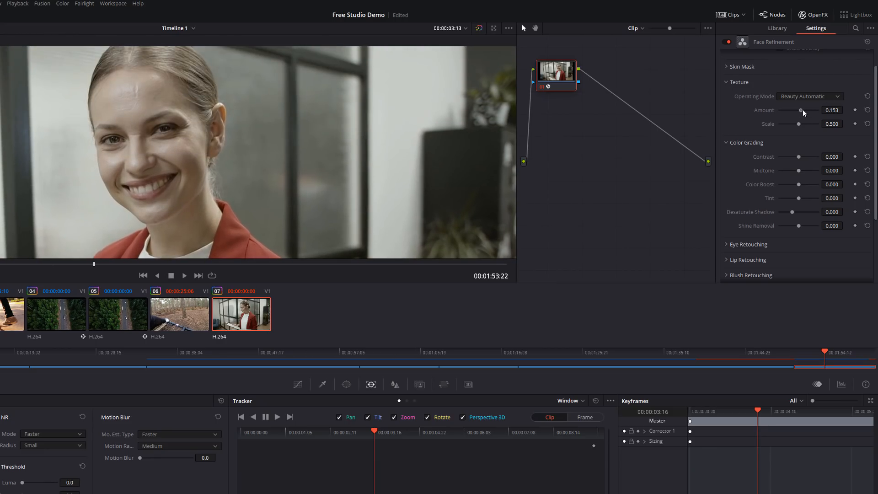
drag(801, 109, 823, 110)
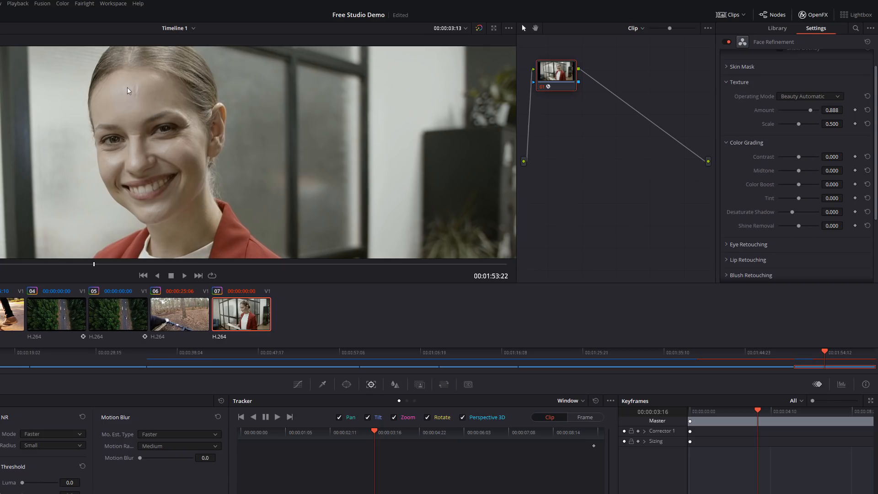
mouse_move(747, 174)
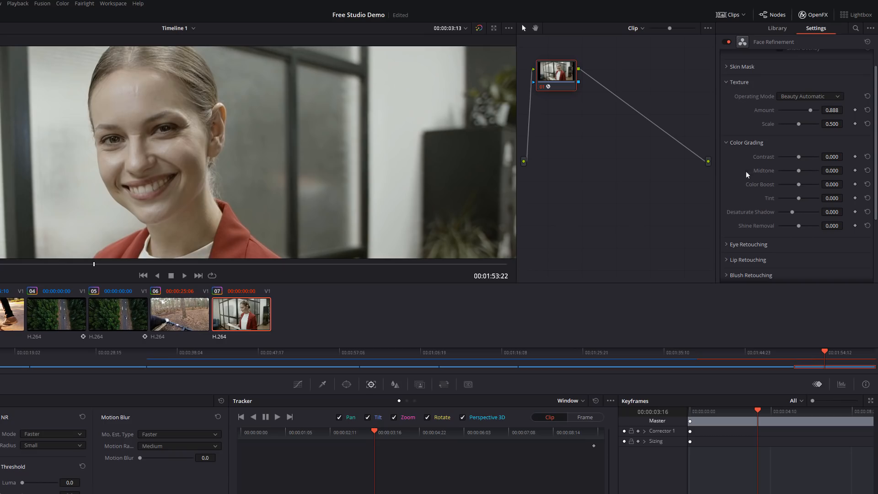
Expand Eye Retouching to reach the Sharpening control set at 0.609.
scroll(down, 3)
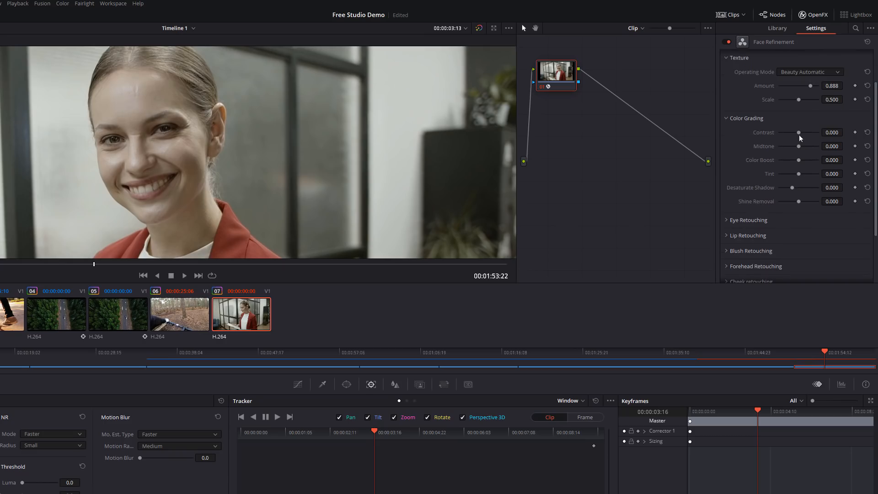
mouse_move(762, 136)
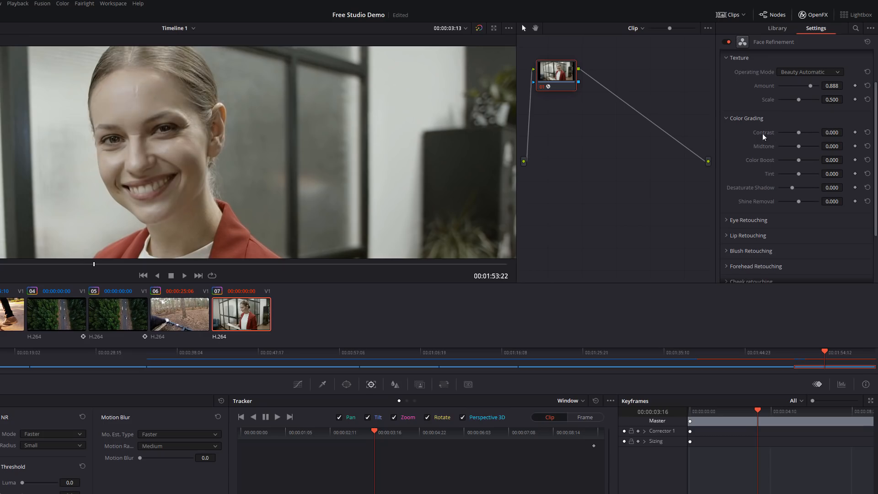
scroll(down, 3)
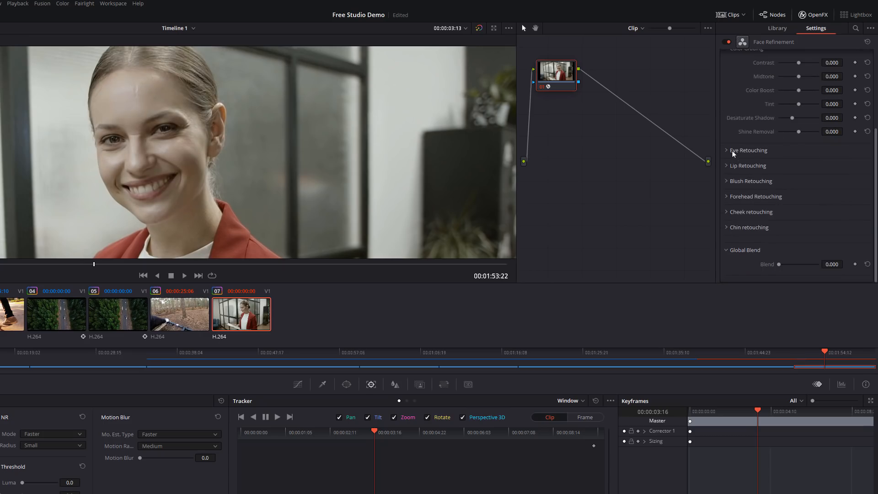
click(726, 150)
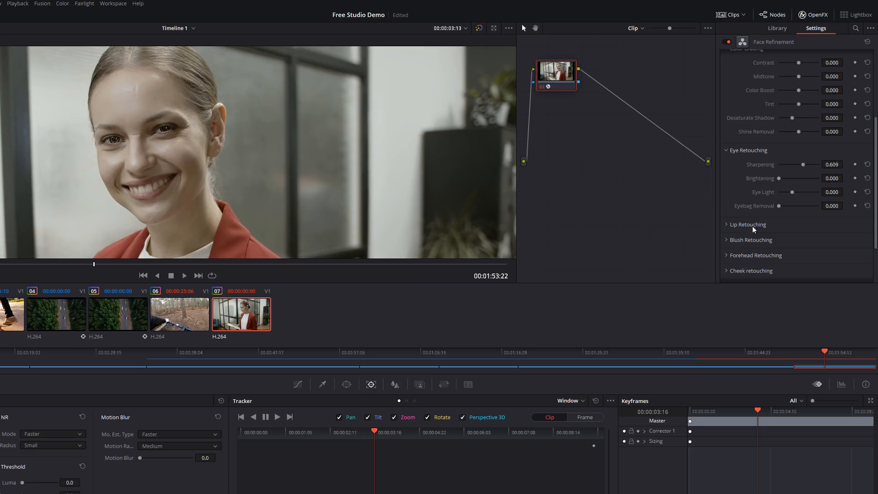
scroll(down, 3)
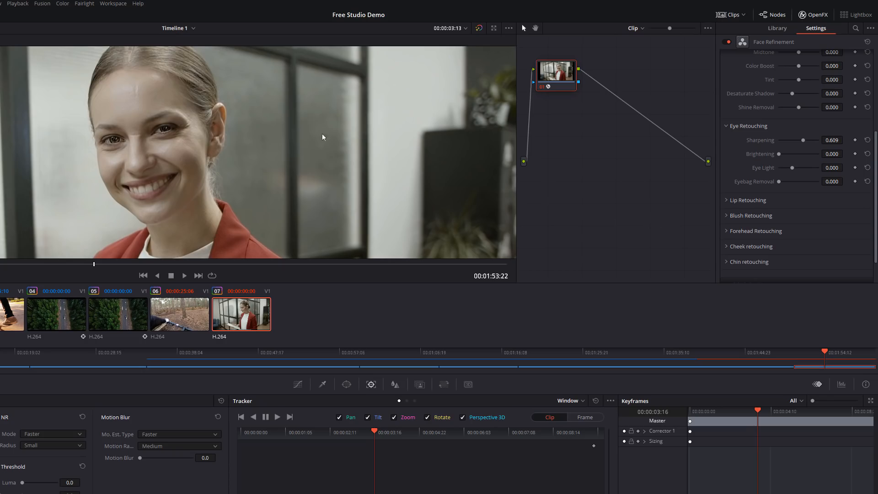
mouse_move(197, 174)
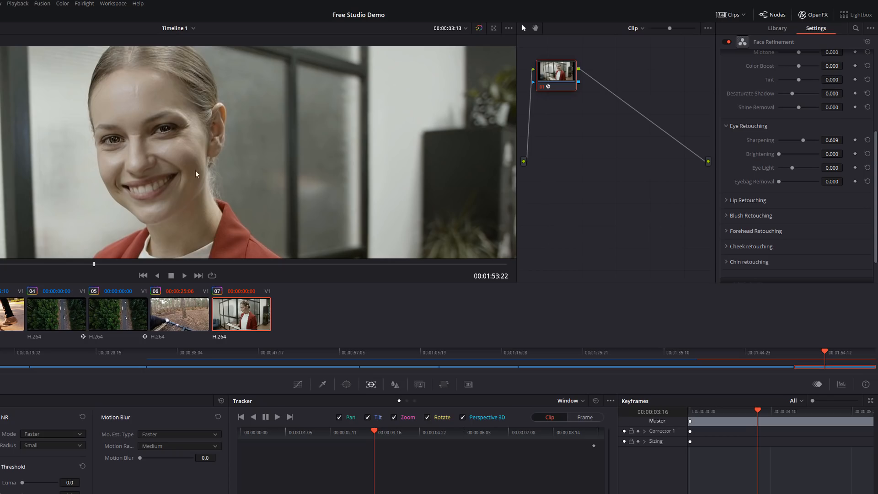